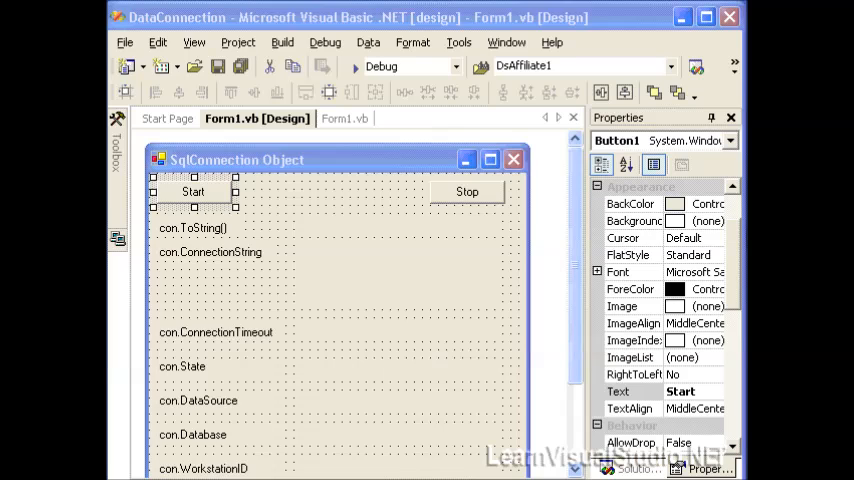
{"action": "mouse_move", "coordinate": [208, 324]}
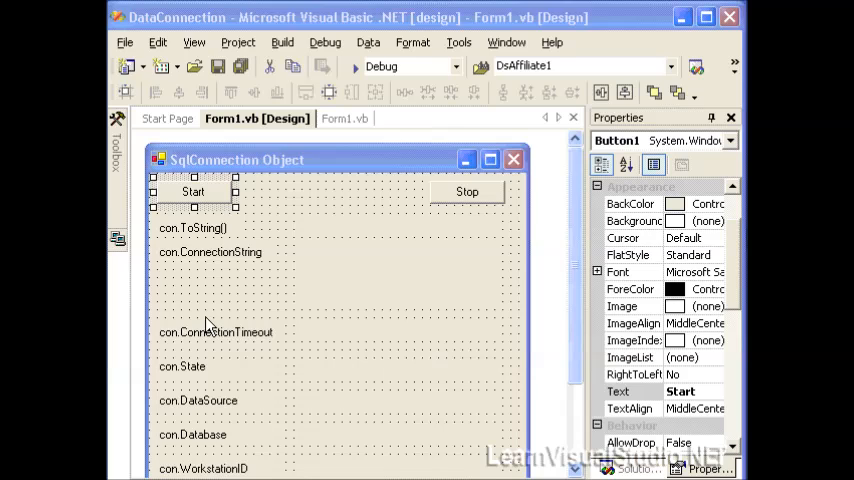
{"action": "mouse_move", "coordinate": [568, 216]}
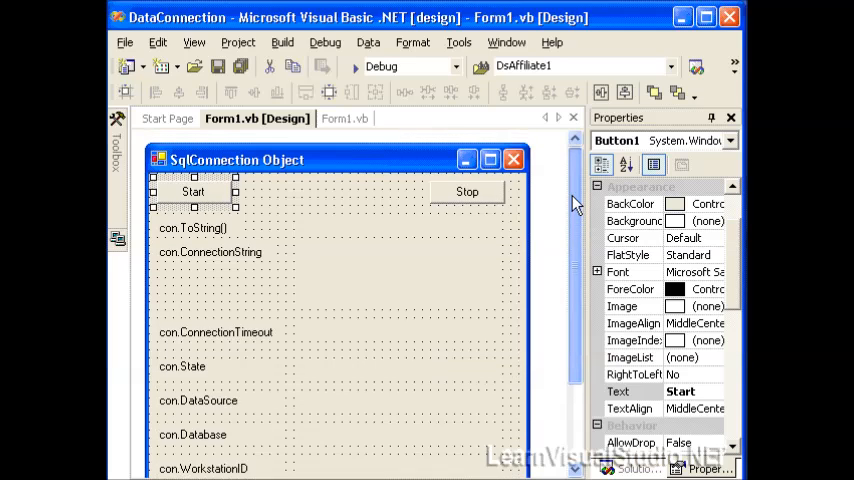
- Review Form1's code: the System.Data.SqlClient import and the con connection declaration
{"action": "scroll", "scroll_direction": "down", "scroll_amount": 3}
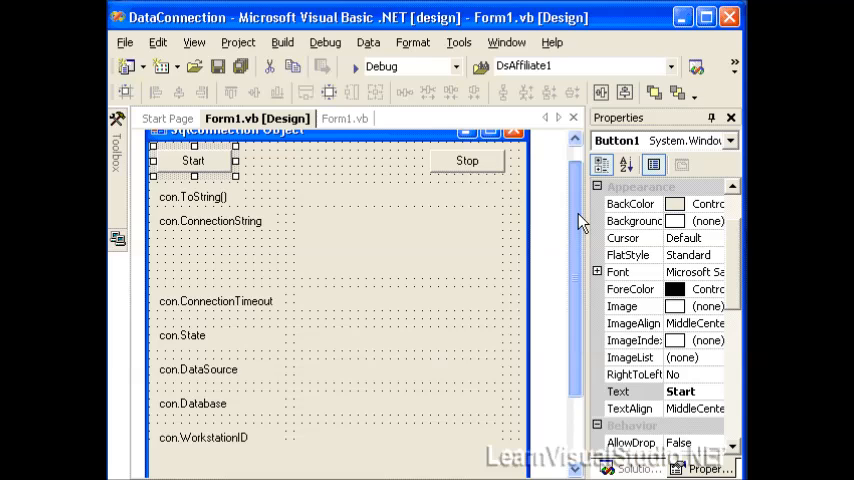
{"action": "left_click", "coordinate": [332, 118]}
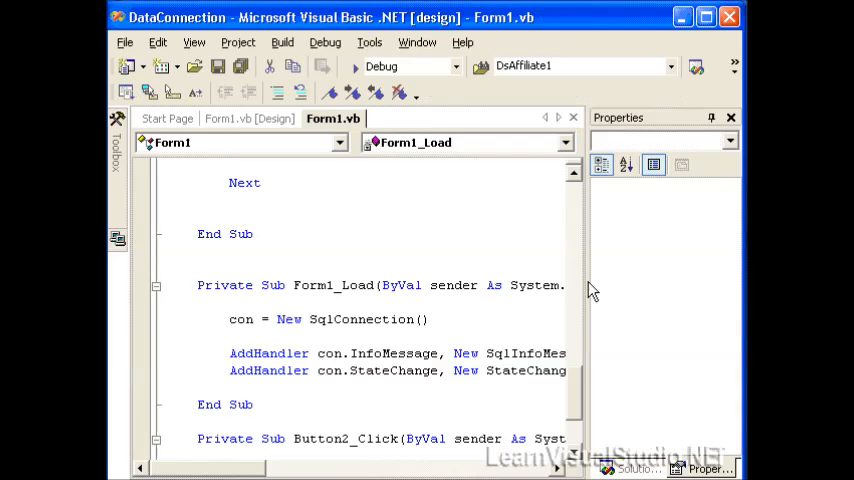
{"action": "mouse_move", "coordinate": [572, 390]}
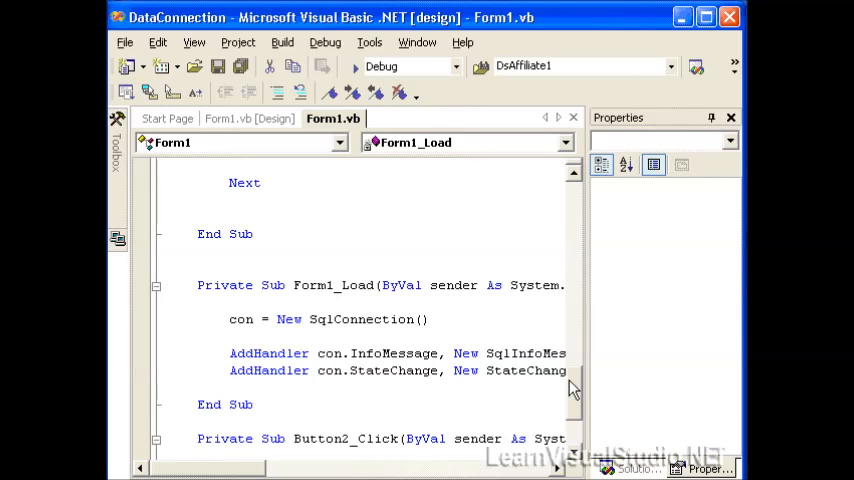
{"action": "scroll", "scroll_direction": "up", "scroll_amount": 3}
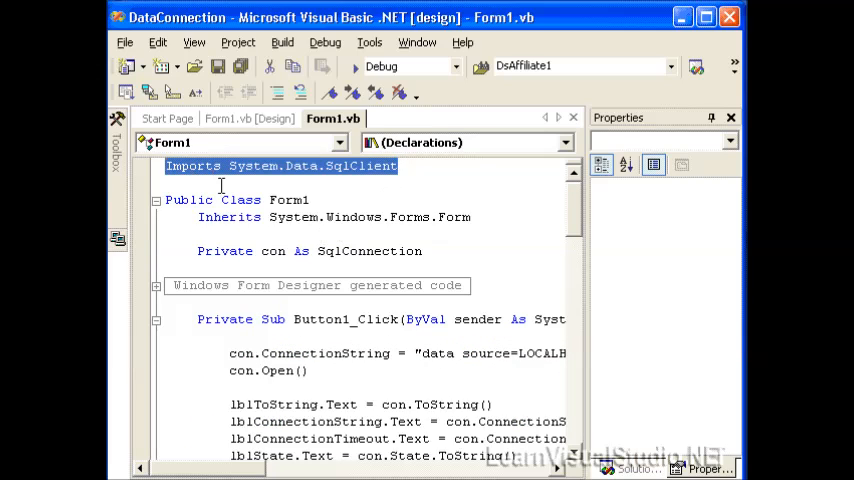
{"action": "double_click", "coordinate": [252, 166]}
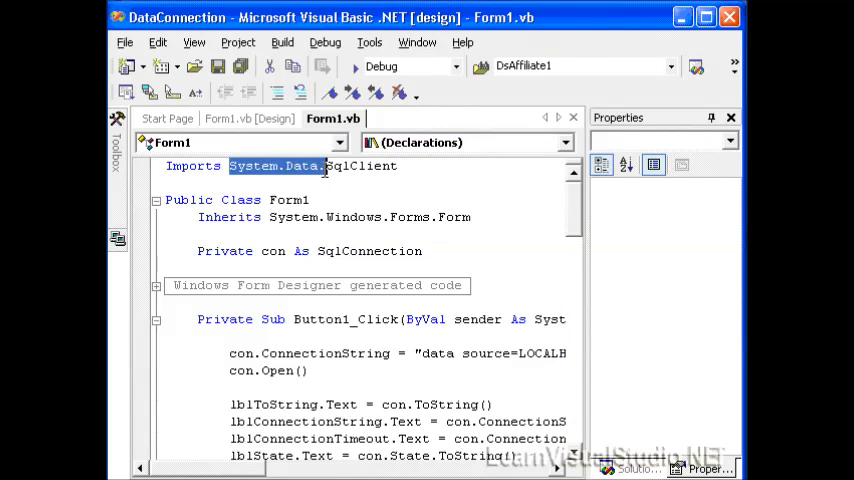
{"action": "left_click", "coordinate": [436, 196]}
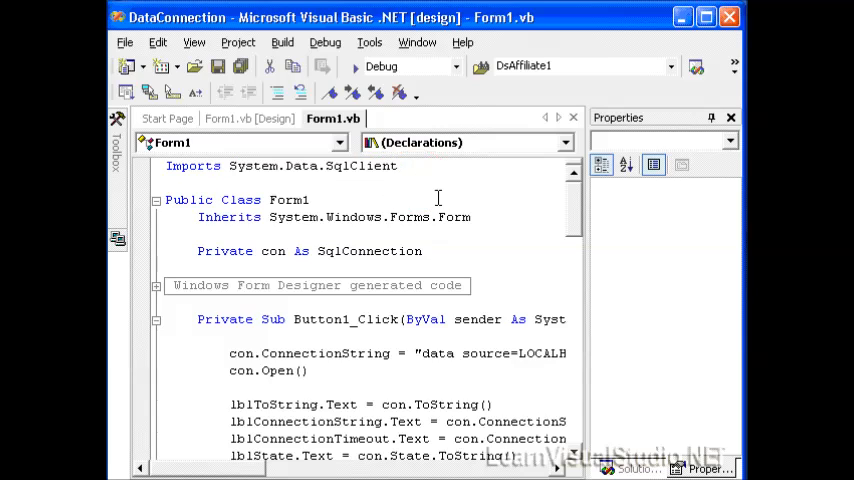
{"action": "mouse_move", "coordinate": [556, 204]}
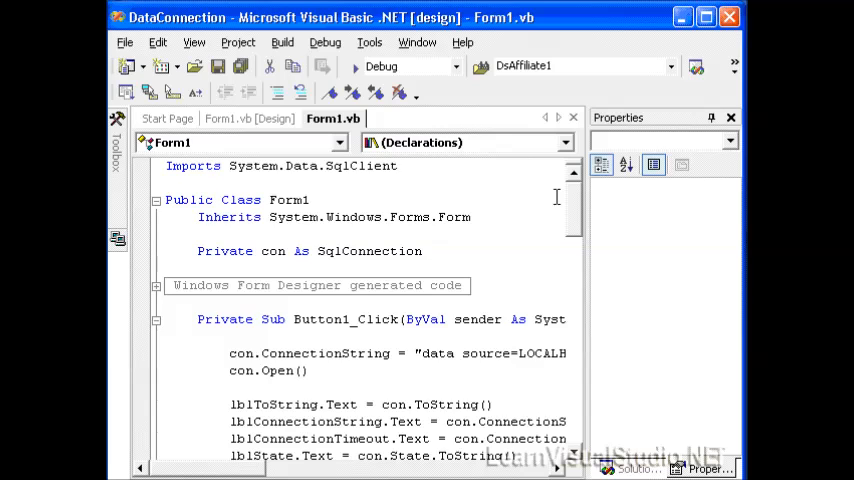
{"action": "left_click", "coordinate": [168, 184]}
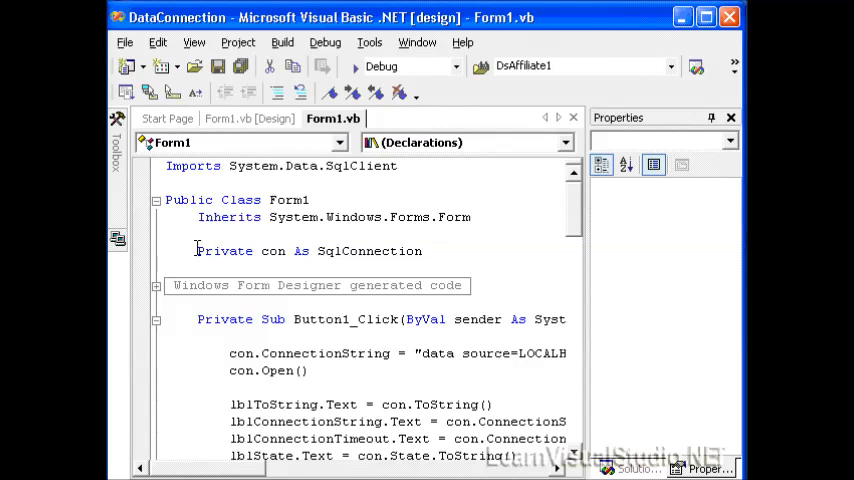
{"action": "double_click", "coordinate": [224, 252]}
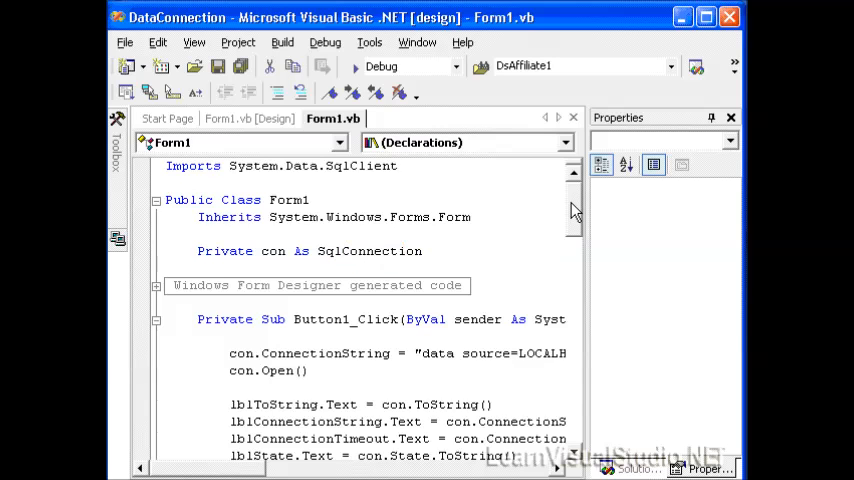
{"action": "scroll", "scroll_direction": "down", "scroll_amount": 3}
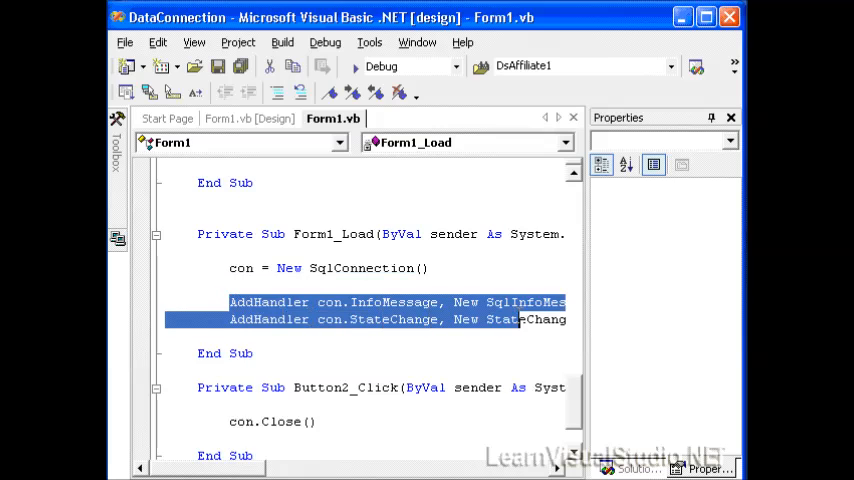
{"action": "mouse_move", "coordinate": [534, 320]}
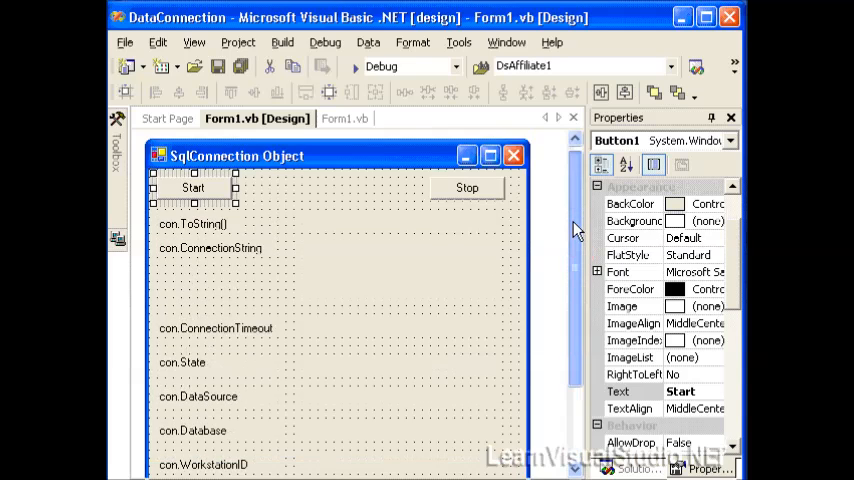
{"action": "scroll", "scroll_direction": "down", "scroll_amount": 3}
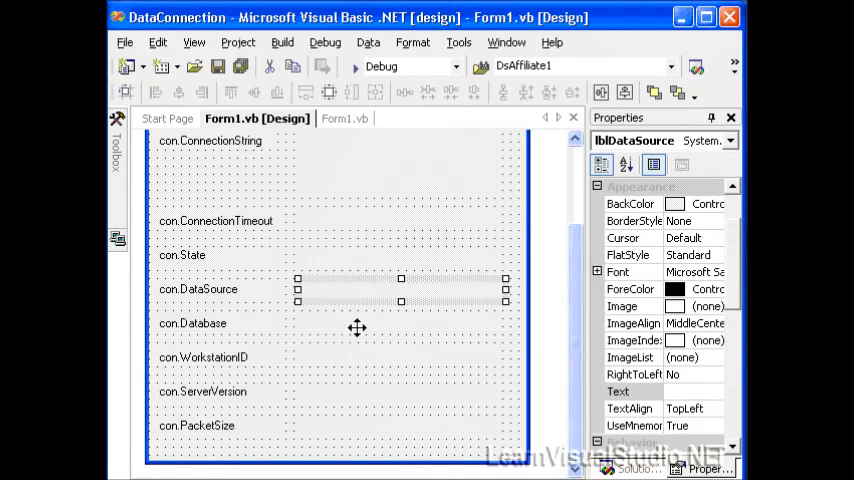
- Review the form's WorkstationID and PacketSize labels and its Stop and Start buttons
{"action": "left_click", "coordinate": [202, 356]}
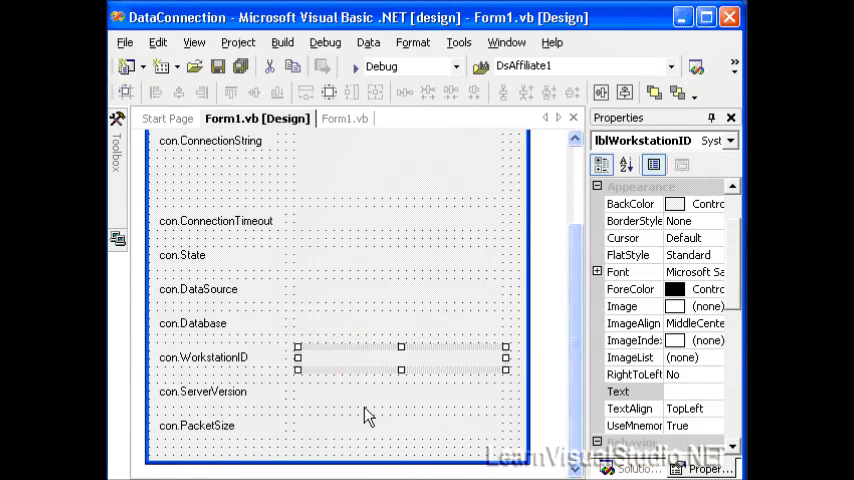
{"action": "left_click", "coordinate": [372, 424]}
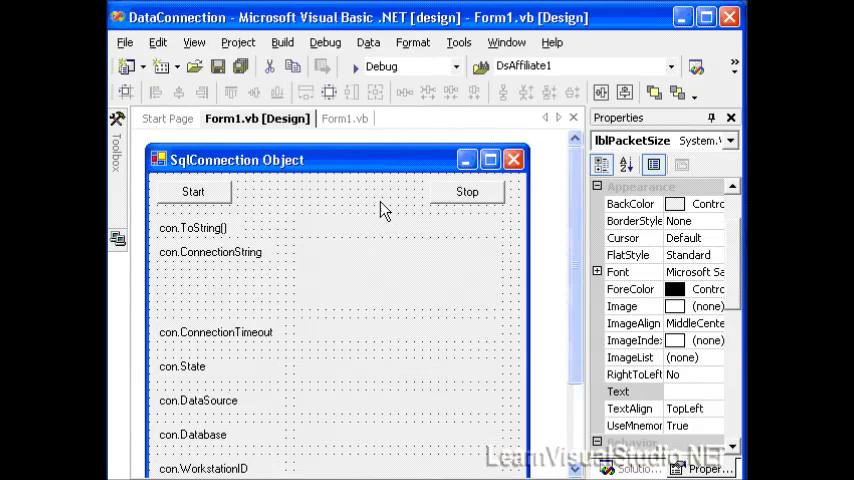
{"action": "left_click", "coordinate": [466, 192]}
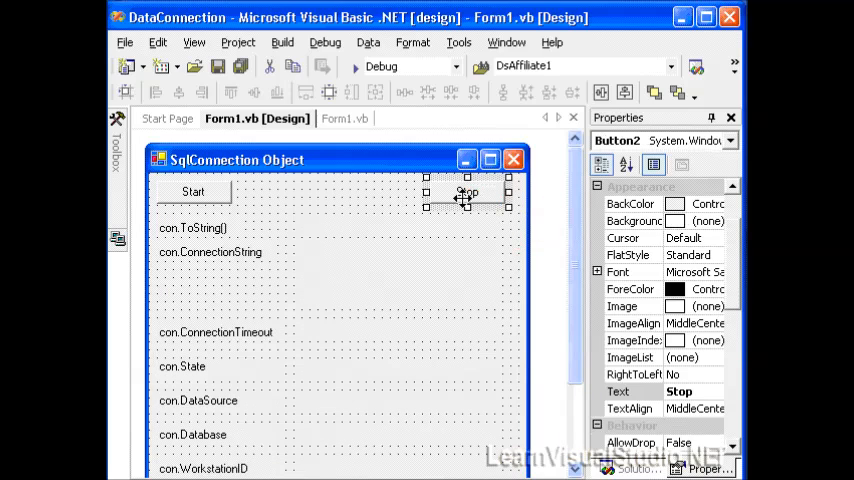
{"action": "left_click", "coordinate": [192, 192]}
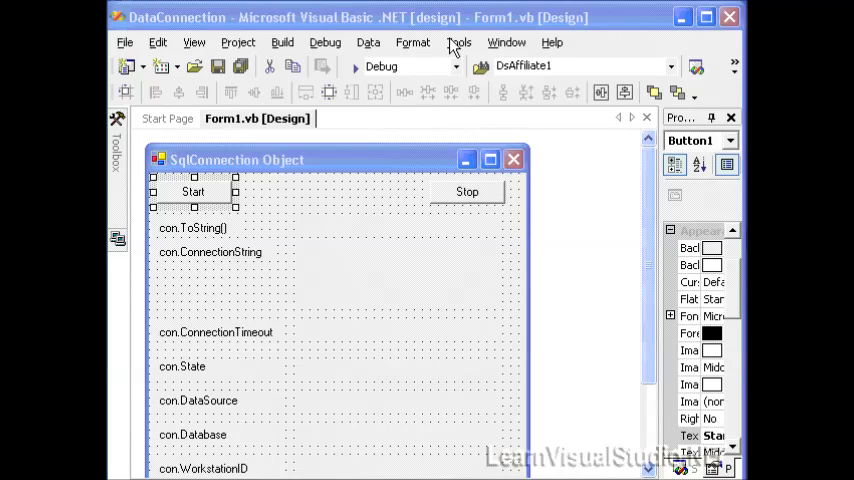
- Review the Start handler's connection string (LOCALHOST, pubs) and the statement opening the connection
{"action": "left_click", "coordinate": [332, 118]}
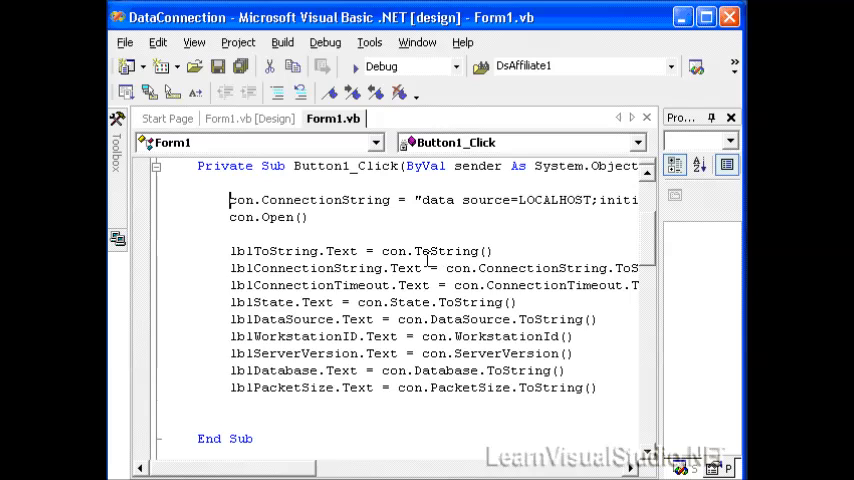
{"action": "mouse_move", "coordinate": [222, 284]}
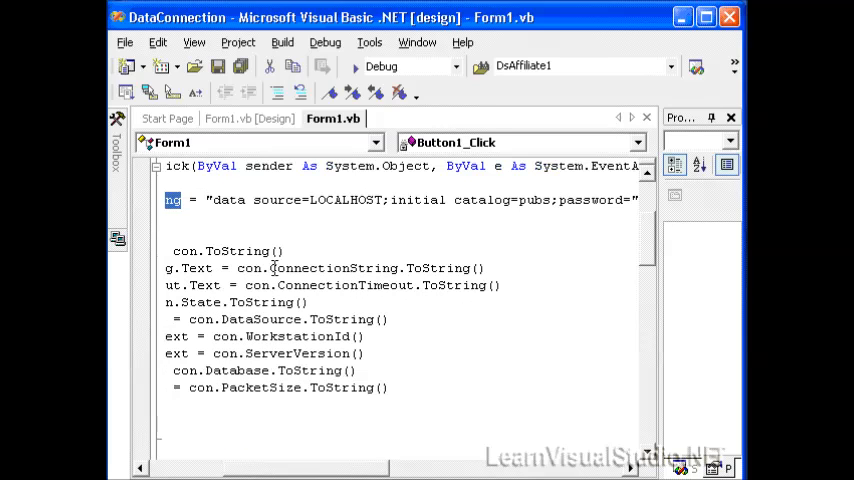
{"action": "double_click", "coordinate": [344, 200]}
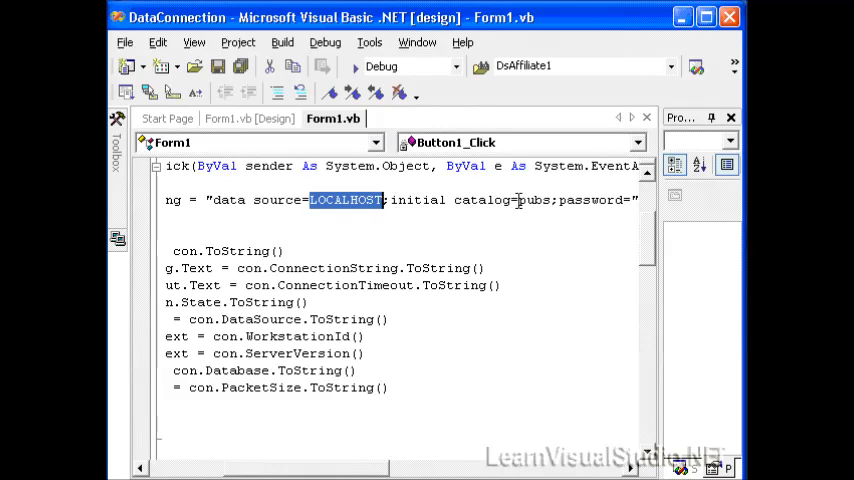
{"action": "double_click", "coordinate": [532, 200]}
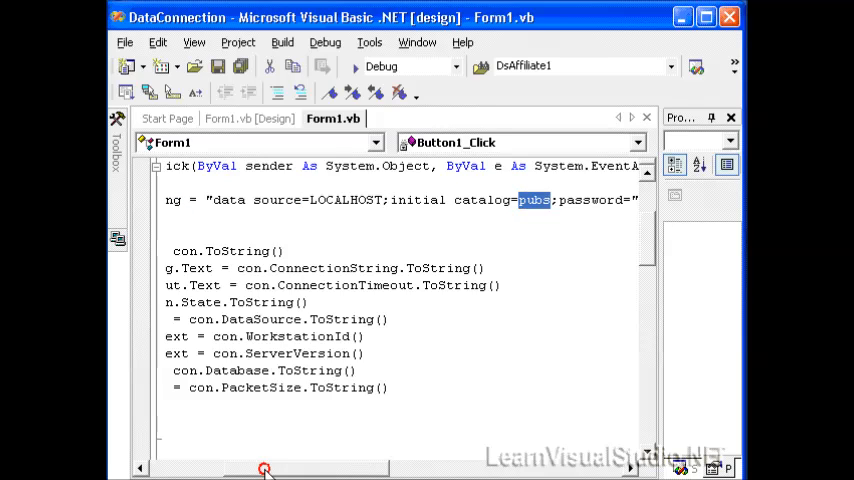
{"action": "scroll", "scroll_direction": "left", "scroll_amount": 3}
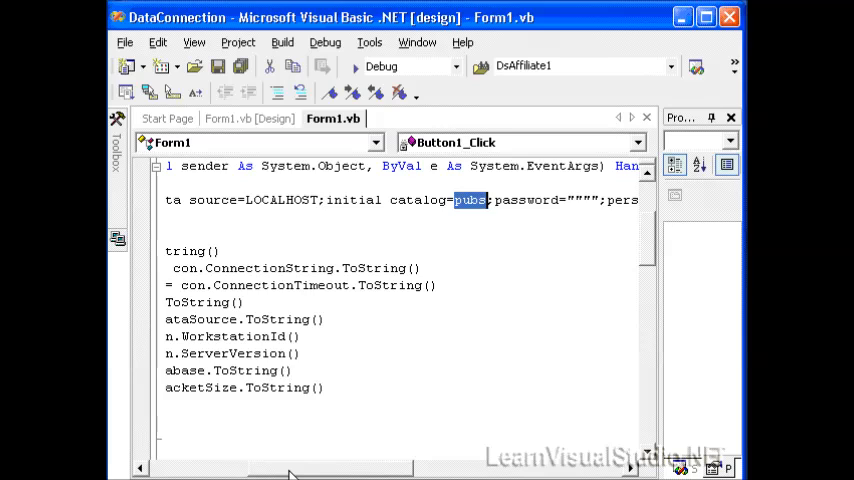
{"action": "scroll", "scroll_direction": "right", "scroll_amount": 3}
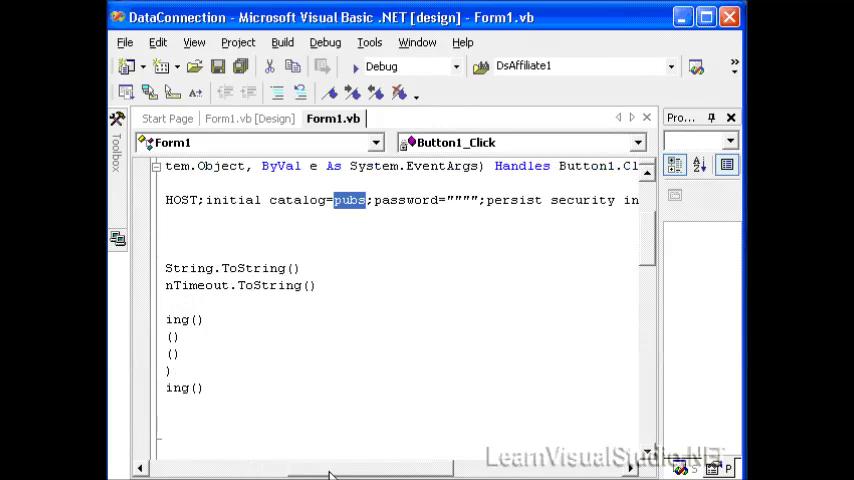
{"action": "scroll", "scroll_direction": "right", "scroll_amount": 3}
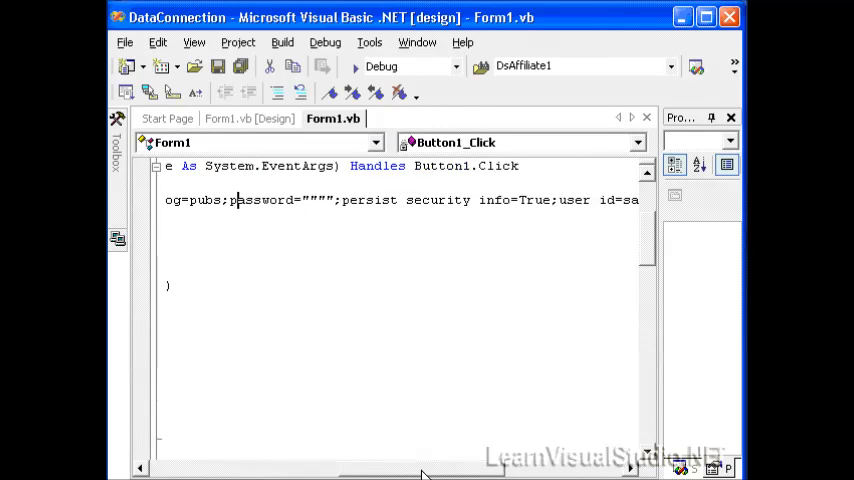
{"action": "scroll", "scroll_direction": "right", "scroll_amount": 3}
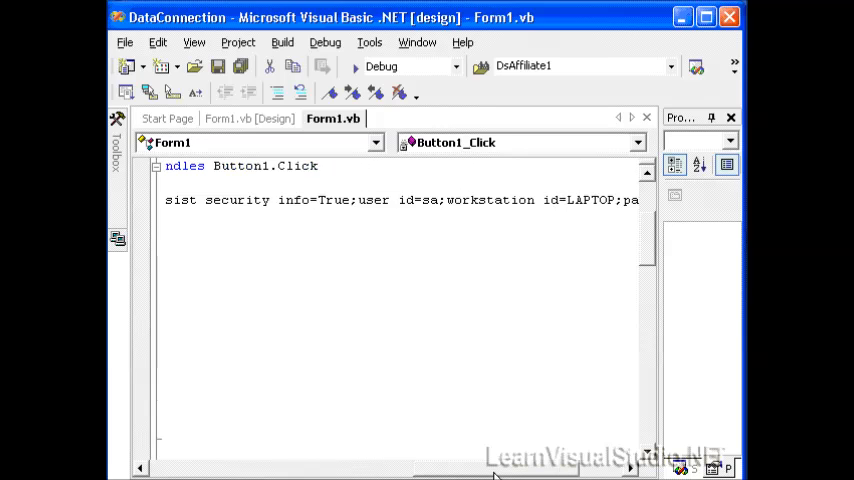
{"action": "scroll", "scroll_direction": "right", "scroll_amount": 3}
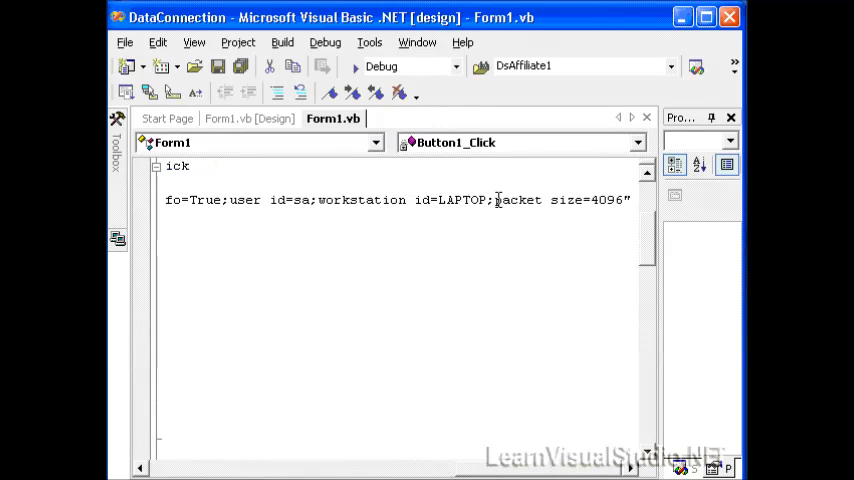
{"action": "double_click", "coordinate": [518, 200]}
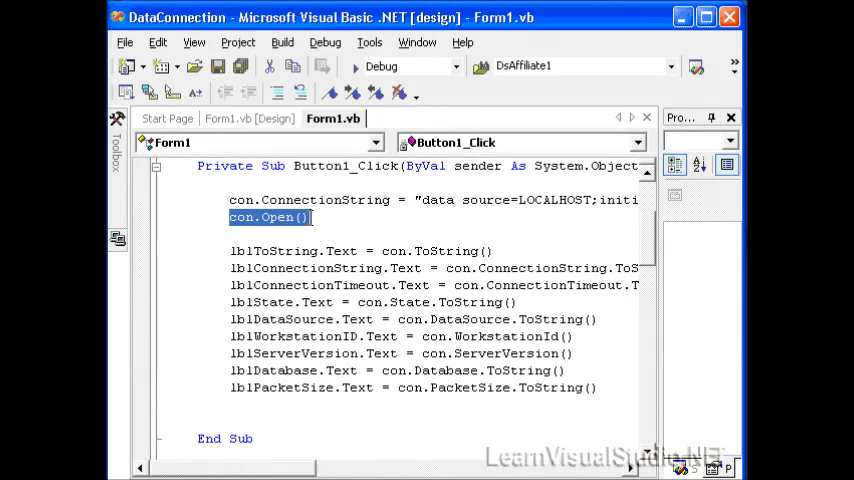
{"action": "mouse_move", "coordinate": [390, 250]}
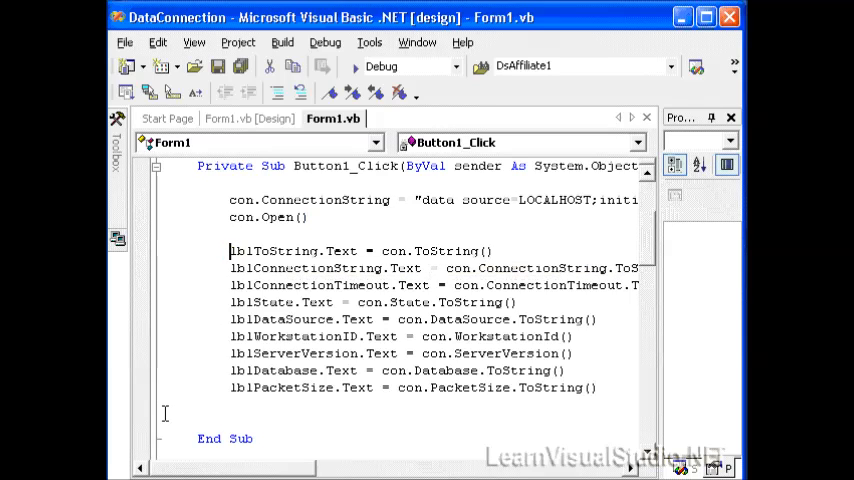
- Run the project and start the connection, listing LOCALHOST, pubs, timeout 15, packet size 4096
{"action": "left_click", "coordinate": [238, 412]}
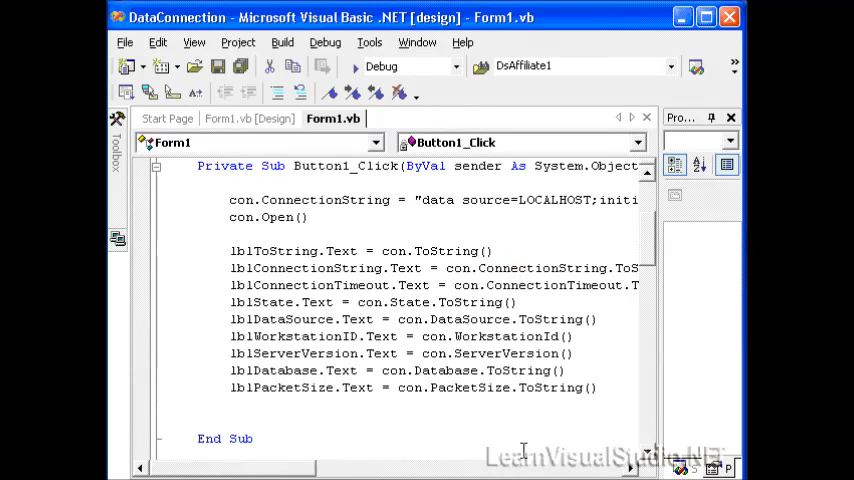
{"action": "mouse_move", "coordinate": [518, 284]}
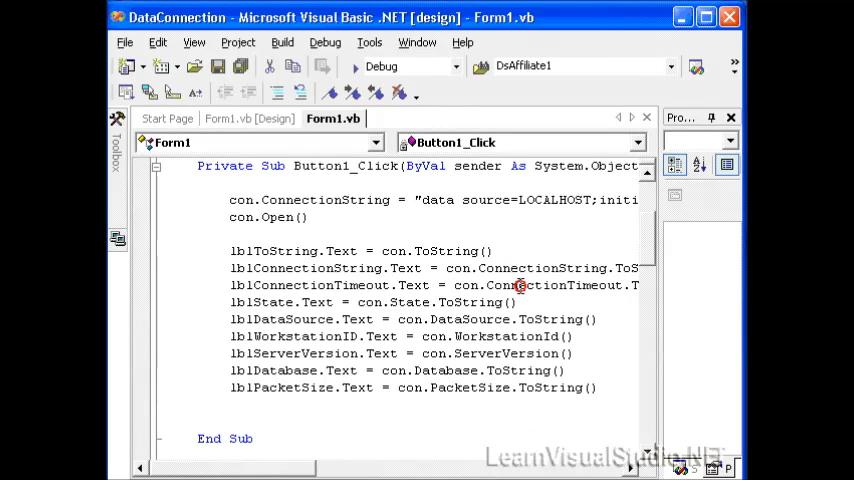
{"action": "mouse_move", "coordinate": [510, 356]}
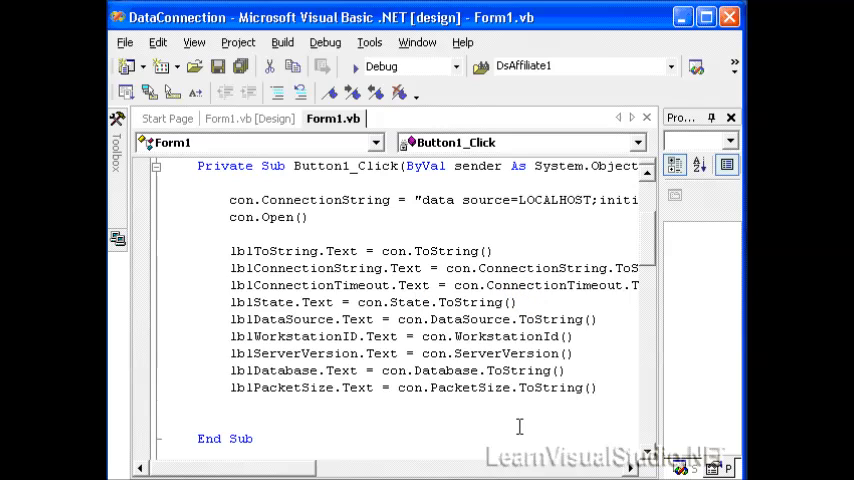
{"action": "mouse_move", "coordinate": [474, 318]}
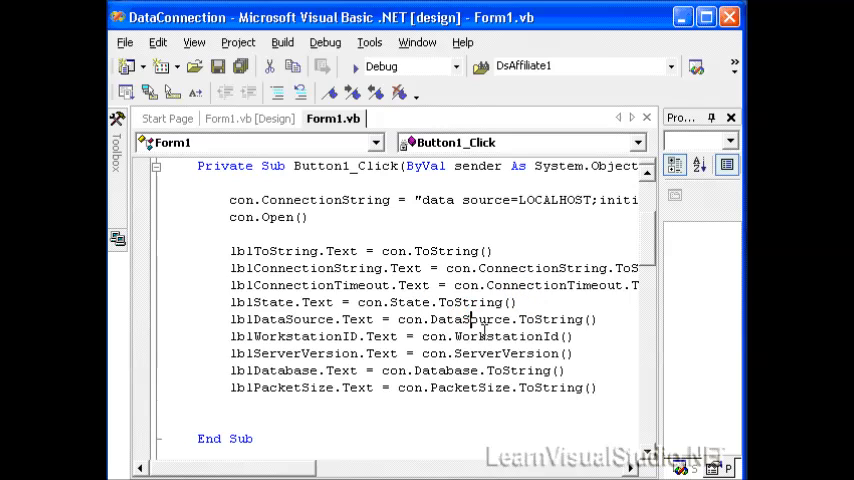
{"action": "mouse_move", "coordinate": [480, 352]}
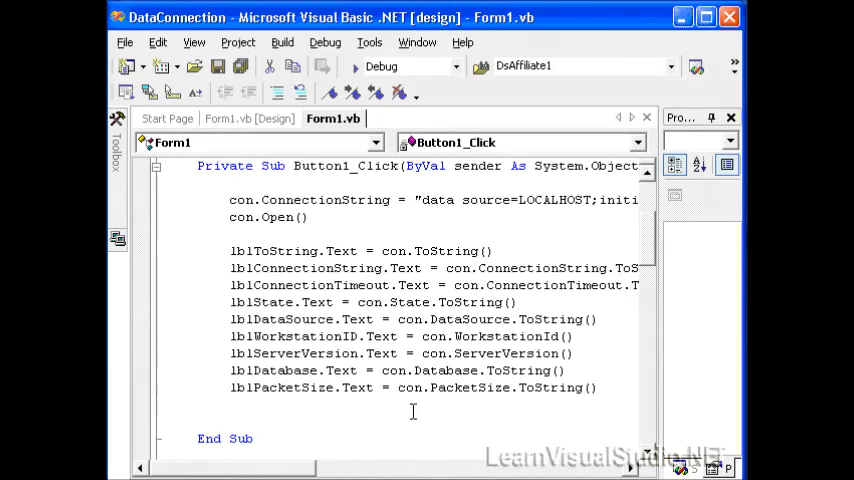
{"action": "left_click", "coordinate": [168, 404]}
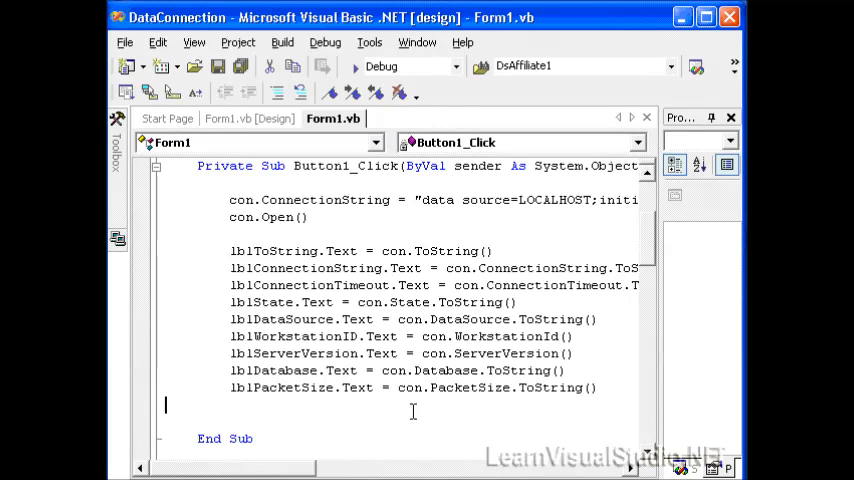
{"action": "left_click", "coordinate": [350, 66]}
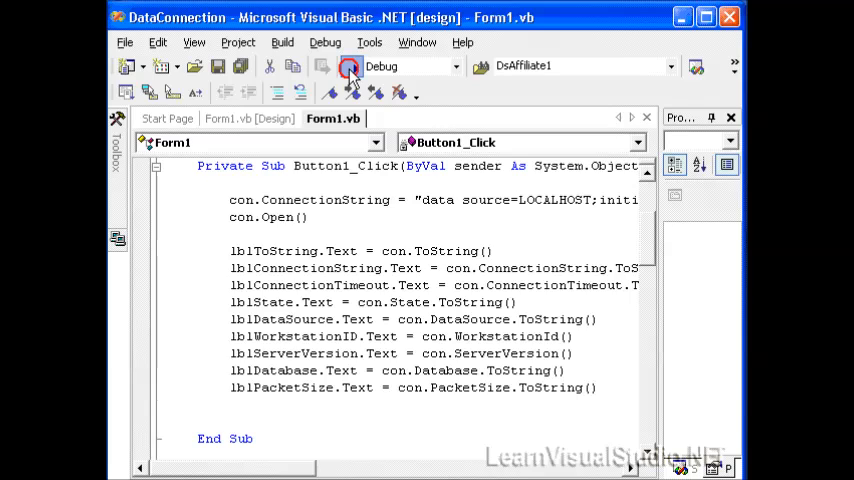
{"action": "left_click", "coordinate": [350, 66]}
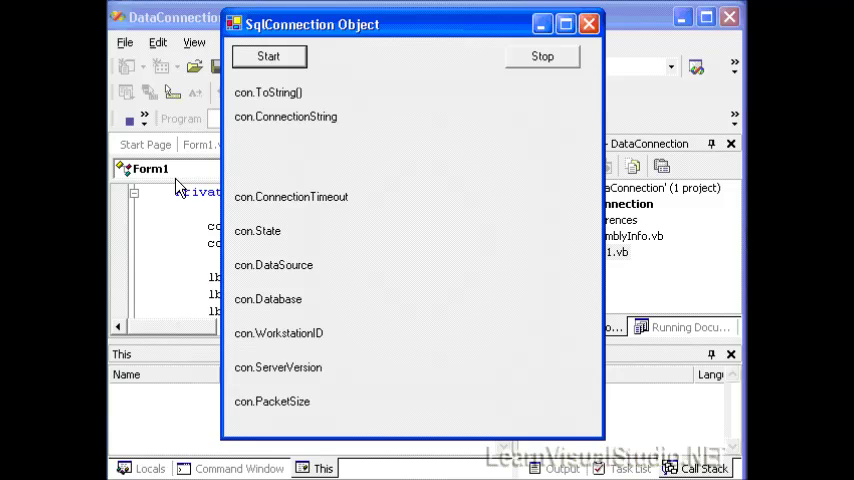
{"action": "left_click", "coordinate": [268, 56]}
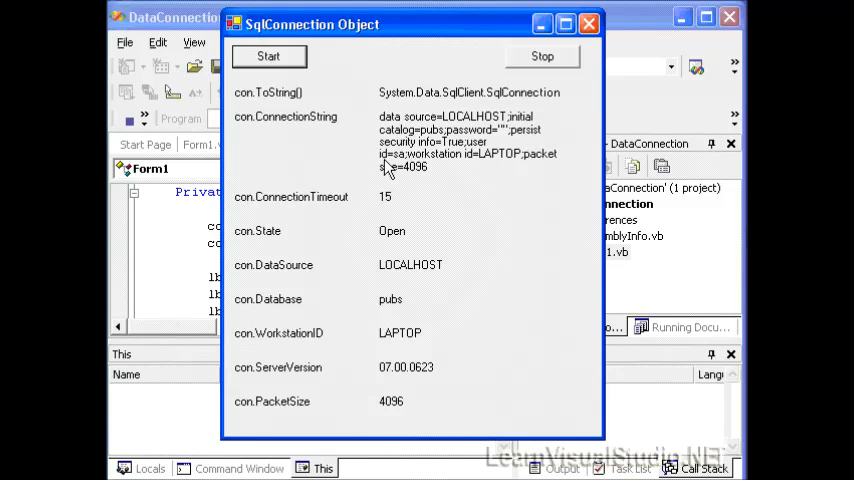
{"action": "mouse_move", "coordinate": [402, 192]}
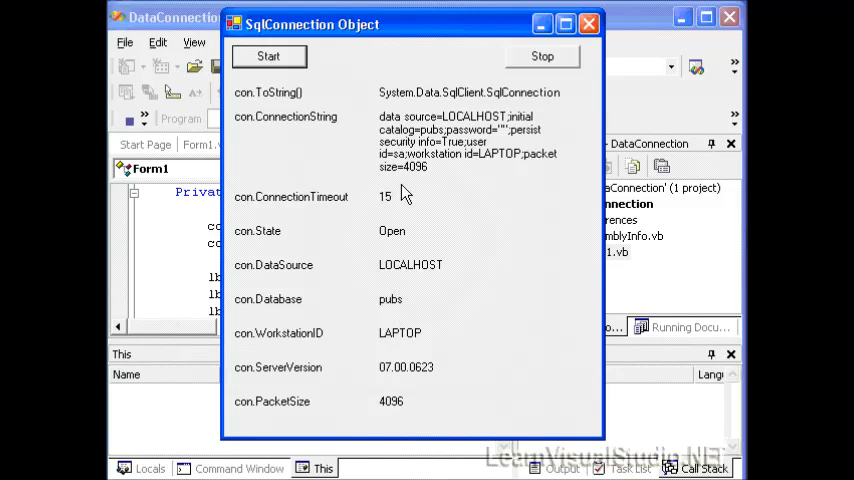
{"action": "mouse_move", "coordinate": [384, 200]}
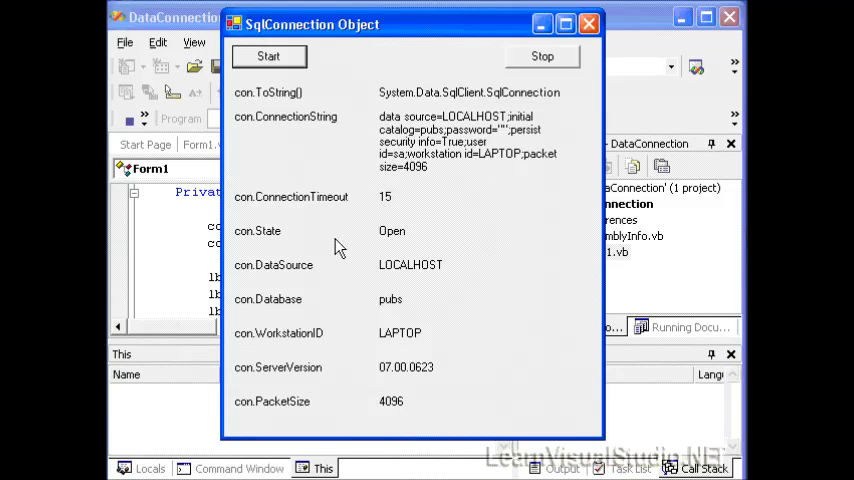
{"action": "mouse_move", "coordinate": [396, 276]}
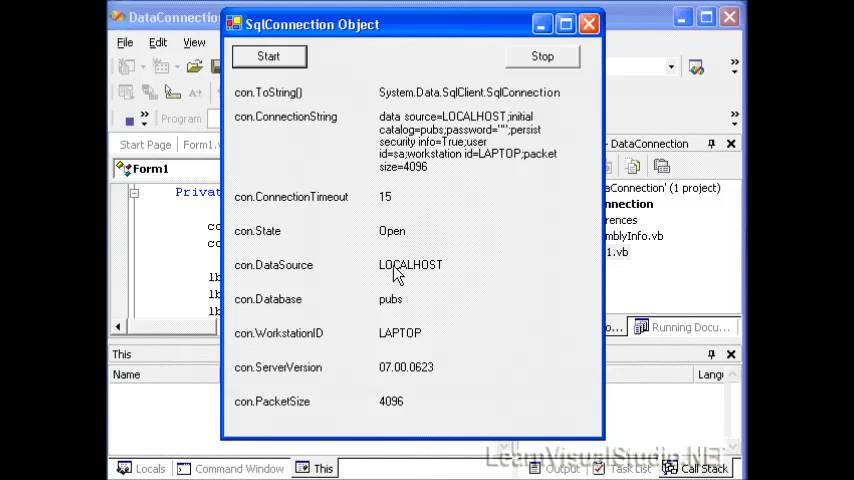
{"action": "mouse_move", "coordinate": [514, 176]}
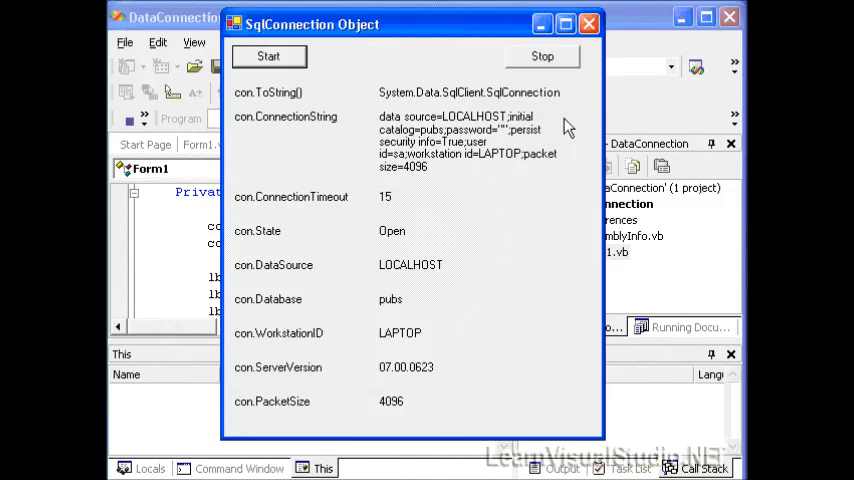
{"action": "mouse_move", "coordinate": [428, 160]}
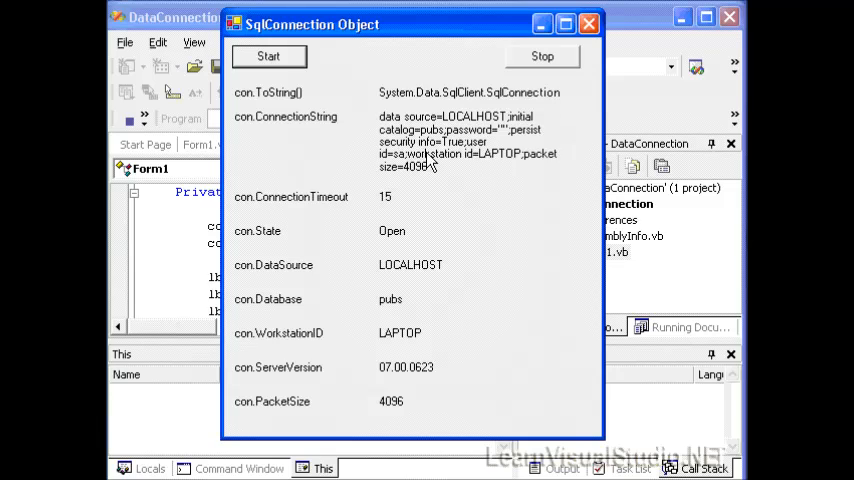
{"action": "mouse_move", "coordinate": [448, 216]}
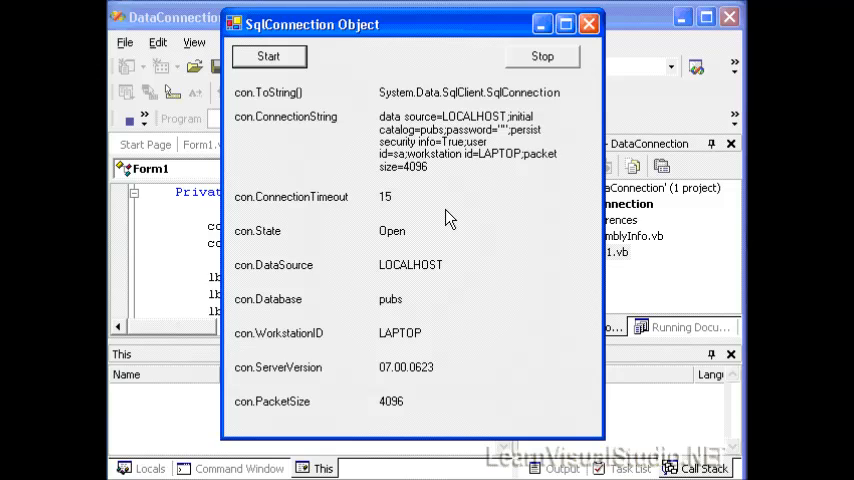
{"action": "mouse_move", "coordinate": [406, 242]}
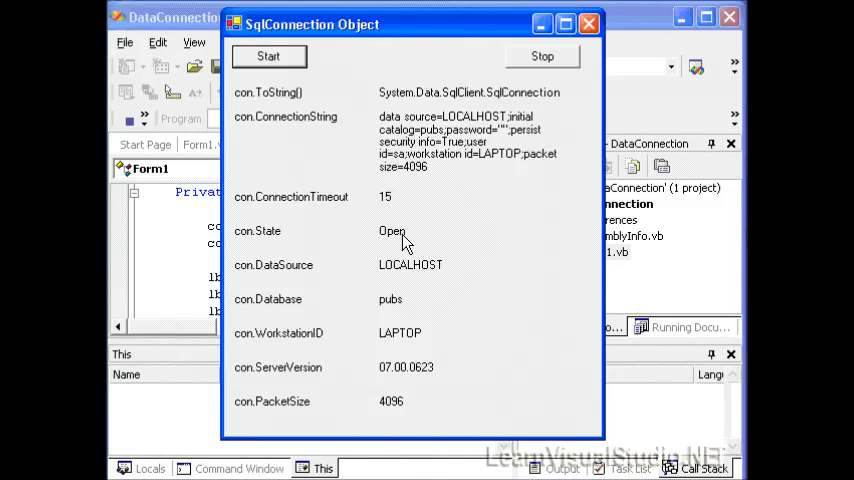
{"action": "mouse_move", "coordinate": [414, 224]}
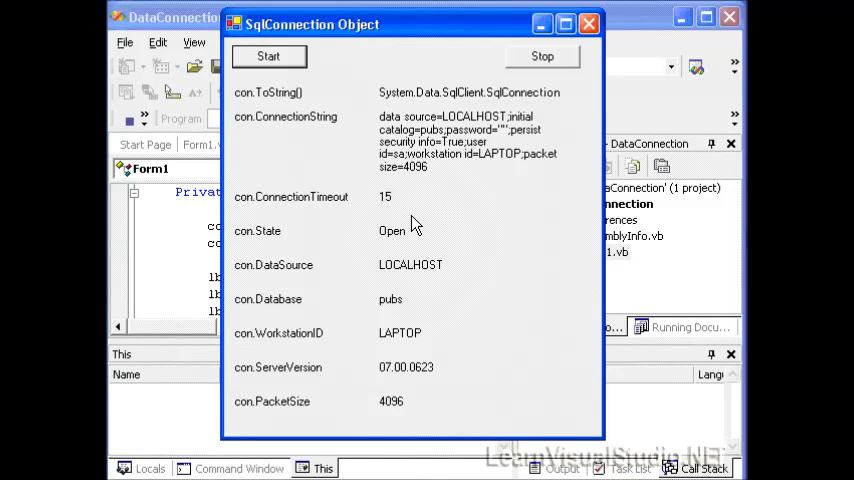
{"action": "mouse_move", "coordinate": [588, 24]}
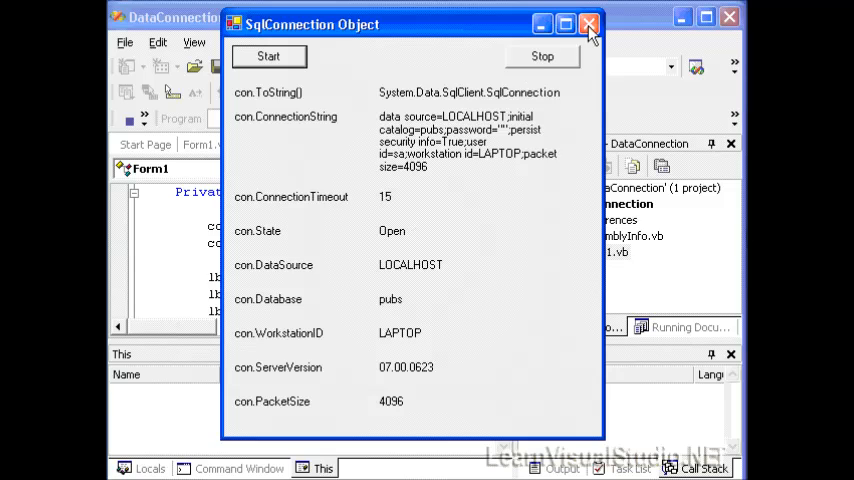
- Close the running form and uncomment Form1_Load's AddHandler con.StateChange line, keeping InfoMessage commented
{"action": "left_click", "coordinate": [588, 24]}
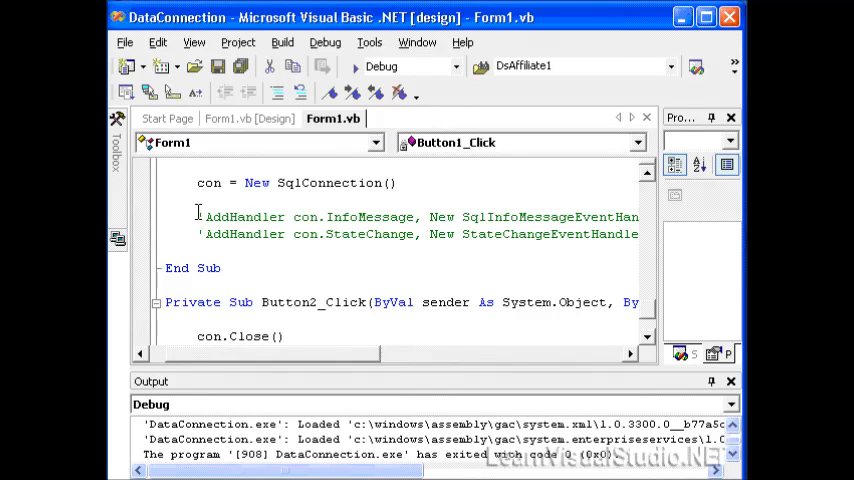
{"action": "left_click", "coordinate": [524, 142]}
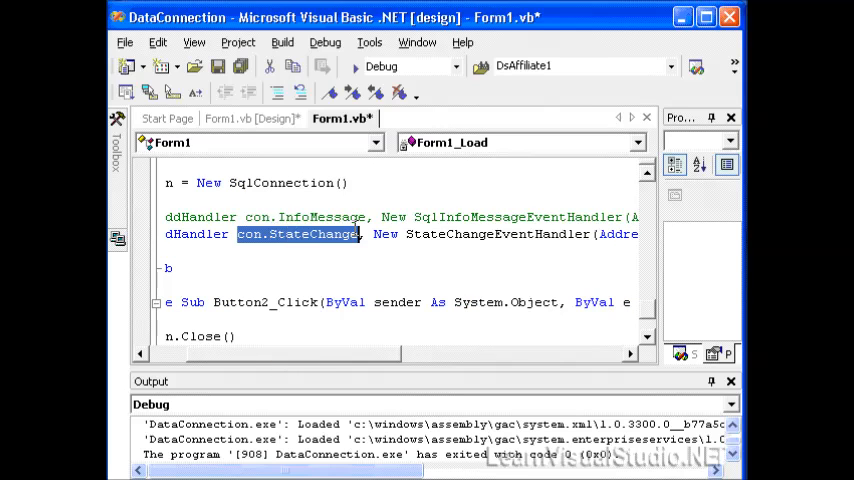
{"action": "scroll", "scroll_direction": "right", "scroll_amount": 3}
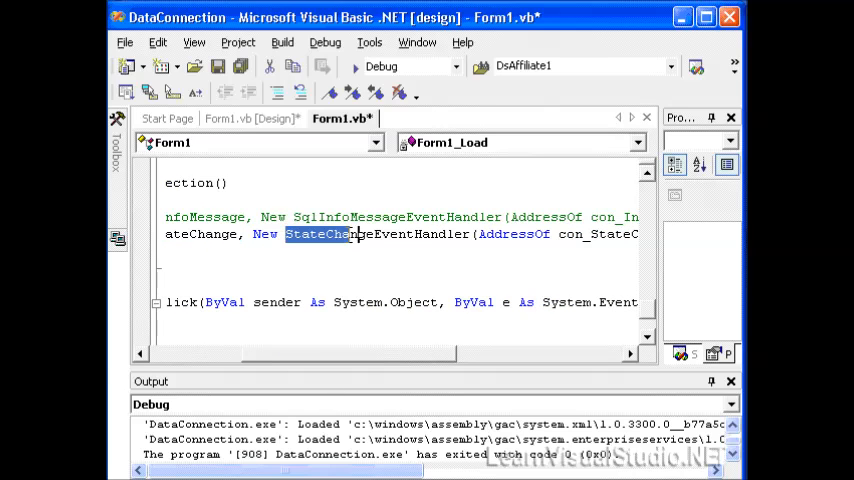
{"action": "scroll", "scroll_direction": "right", "scroll_amount": 3}
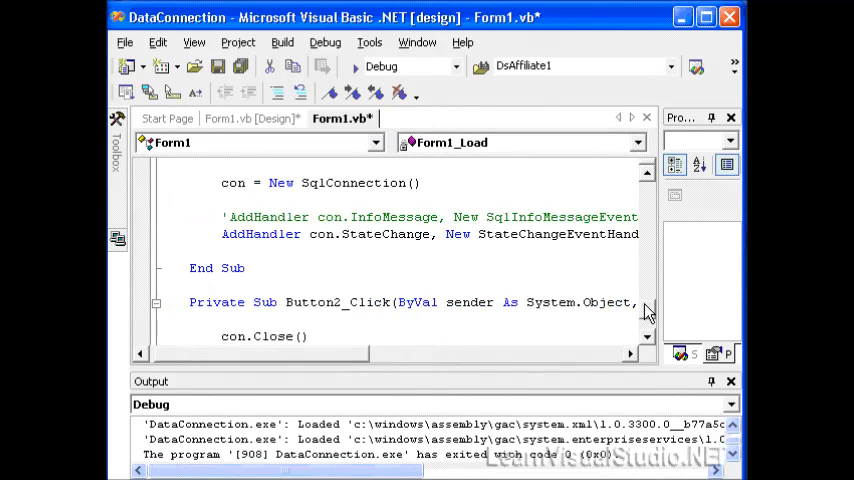
{"action": "scroll", "scroll_direction": "up", "scroll_amount": 3}
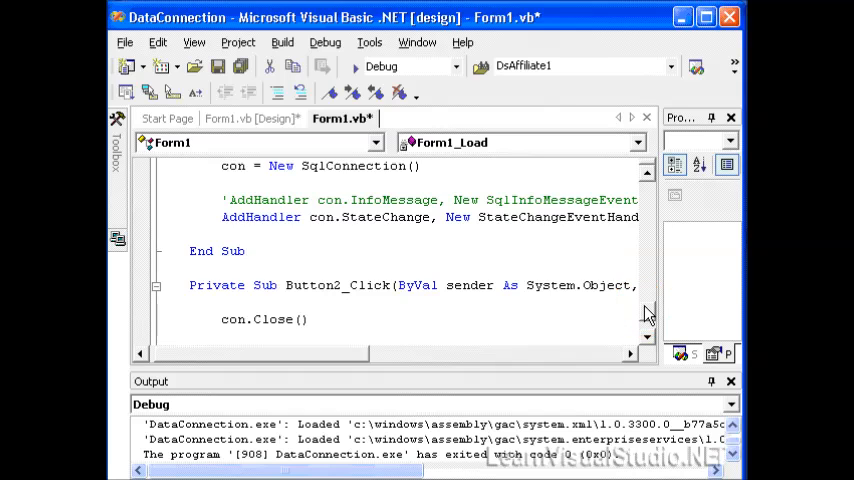
{"action": "scroll", "scroll_direction": "down", "scroll_amount": 3}
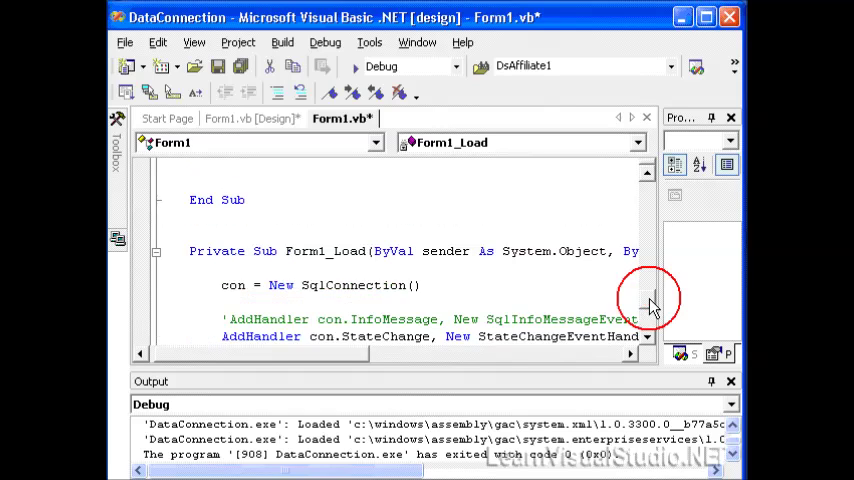
- Scroll through the con_StateChange handler code ahead of running the app again
{"action": "scroll", "scroll_direction": "down", "scroll_amount": 3}
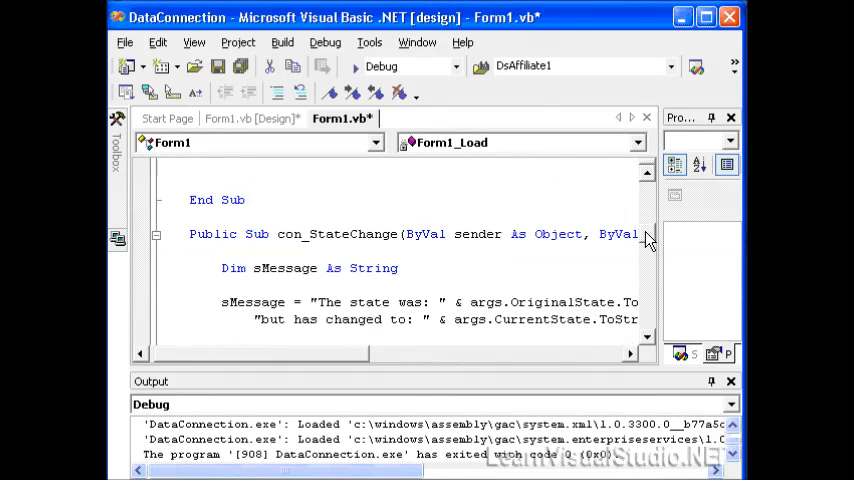
{"action": "scroll", "scroll_direction": "down", "scroll_amount": 3}
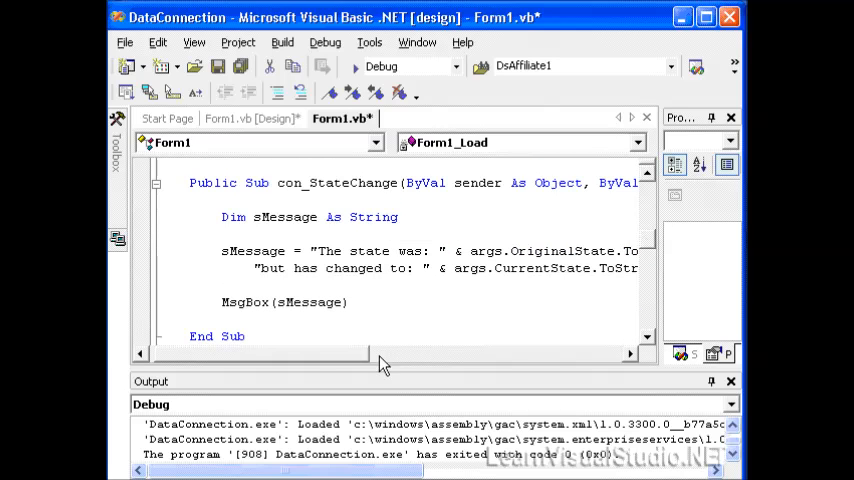
{"action": "scroll", "scroll_direction": "right", "scroll_amount": 3}
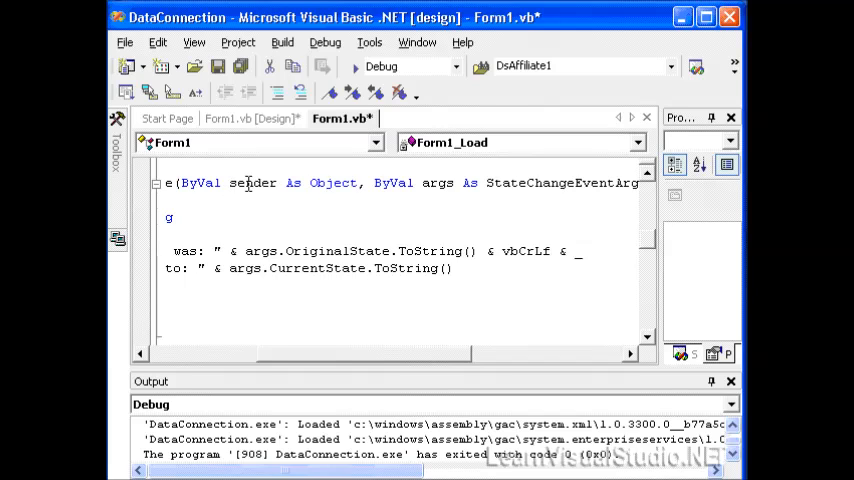
{"action": "mouse_move", "coordinate": [350, 182]}
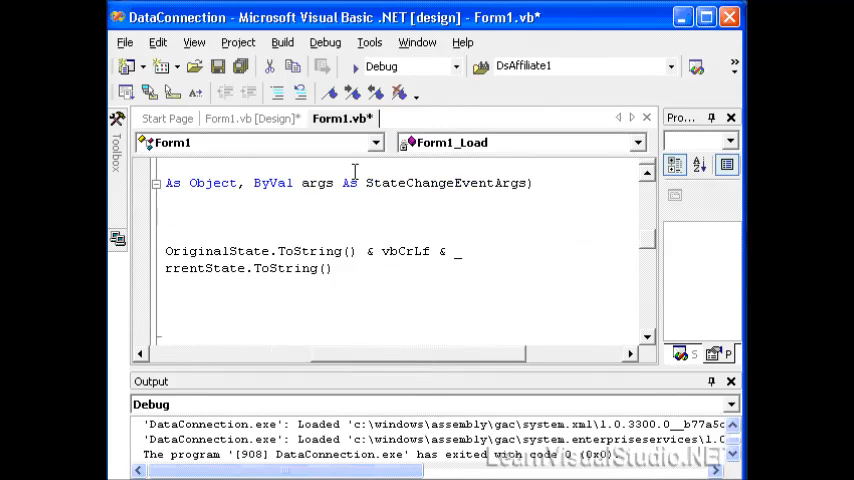
{"action": "mouse_move", "coordinate": [444, 184]}
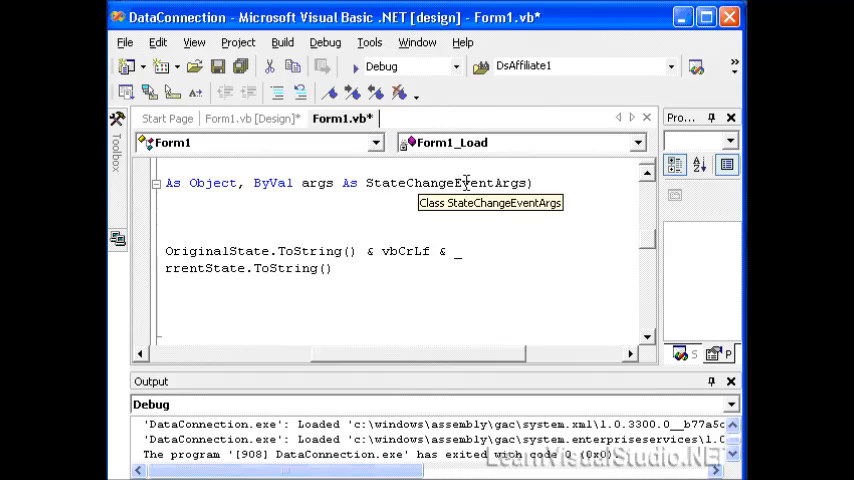
{"action": "mouse_move", "coordinate": [488, 366]}
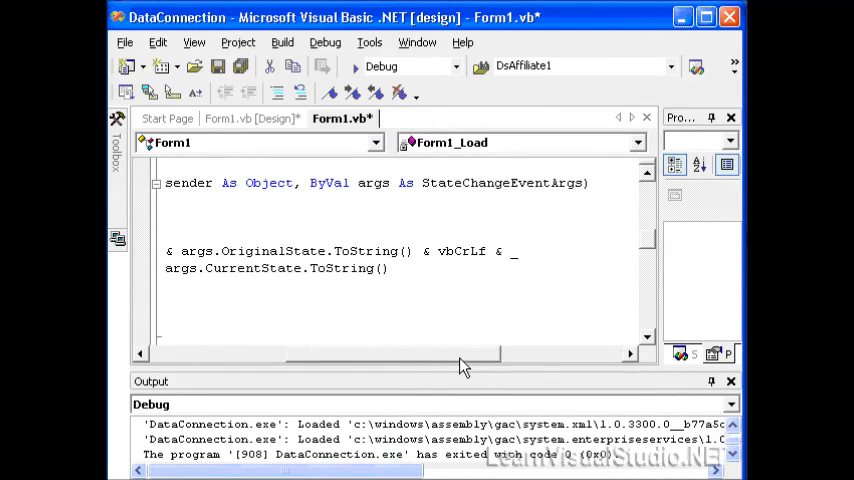
{"action": "scroll", "scroll_direction": "left", "scroll_amount": 3}
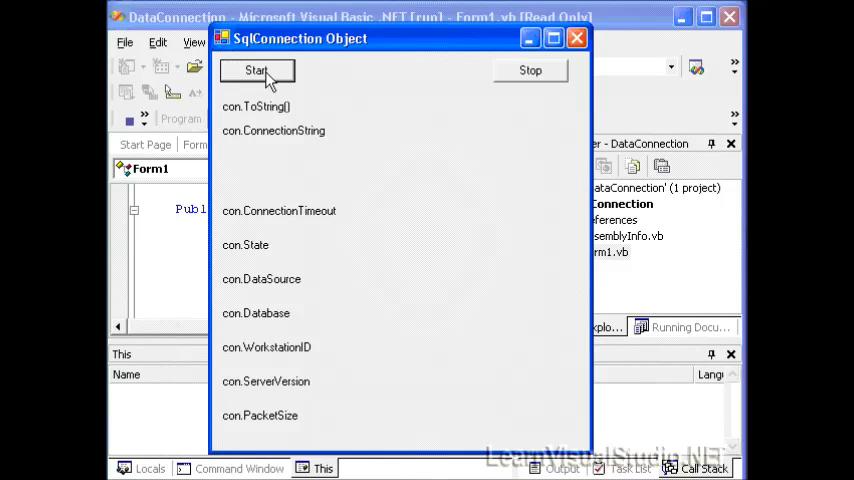
- Open the connection via Start, acknowledge the Closed-to-Open message, then close it via Stop
{"action": "left_click", "coordinate": [256, 70]}
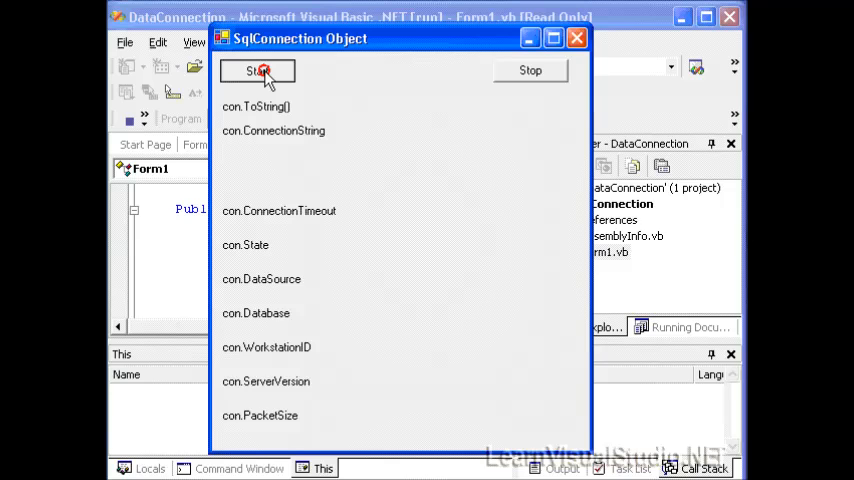
{"action": "left_click", "coordinate": [256, 70]}
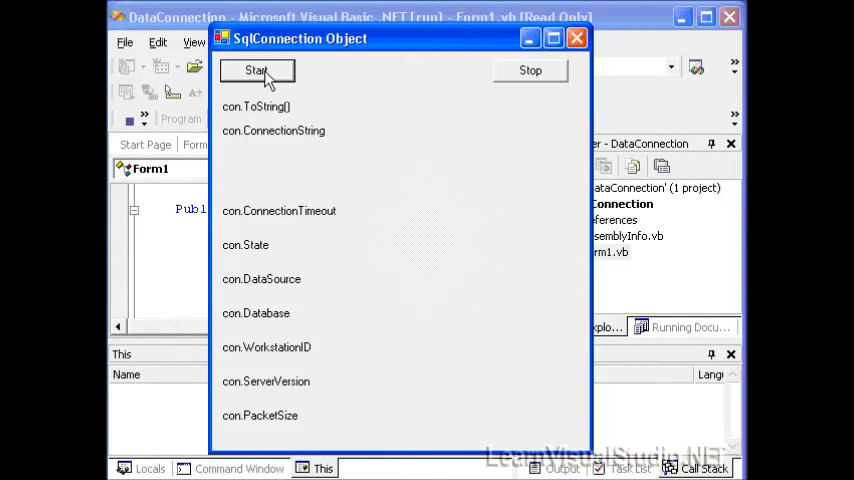
{"action": "left_click", "coordinate": [256, 70]}
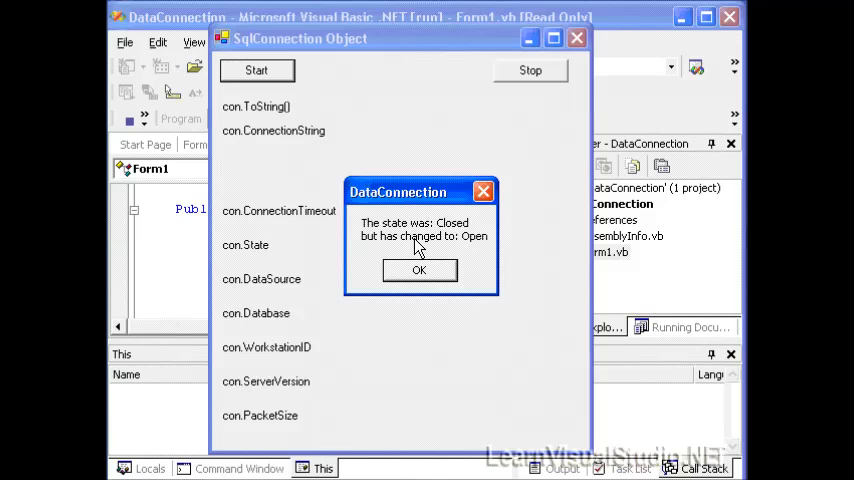
{"action": "mouse_move", "coordinate": [470, 250]}
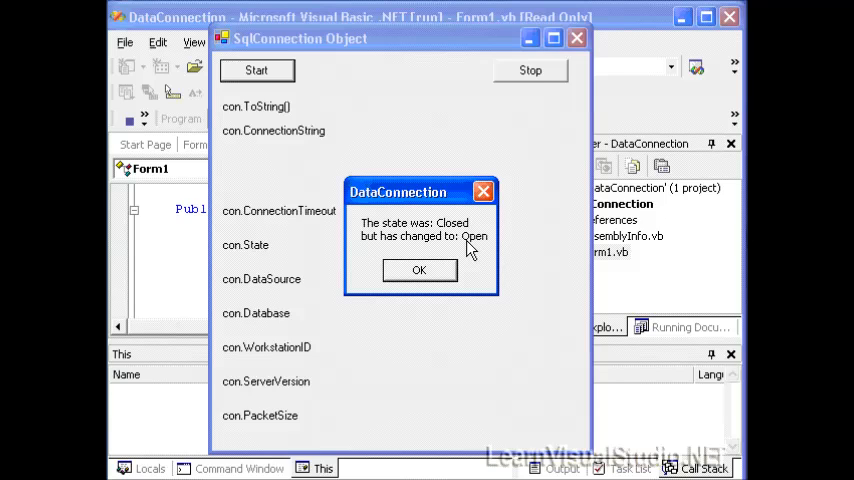
{"action": "left_click", "coordinate": [420, 270]}
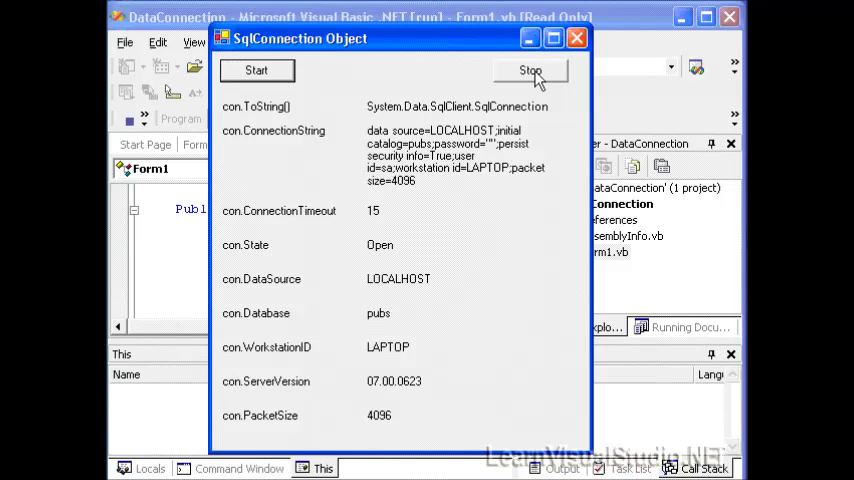
{"action": "left_click", "coordinate": [530, 70]}
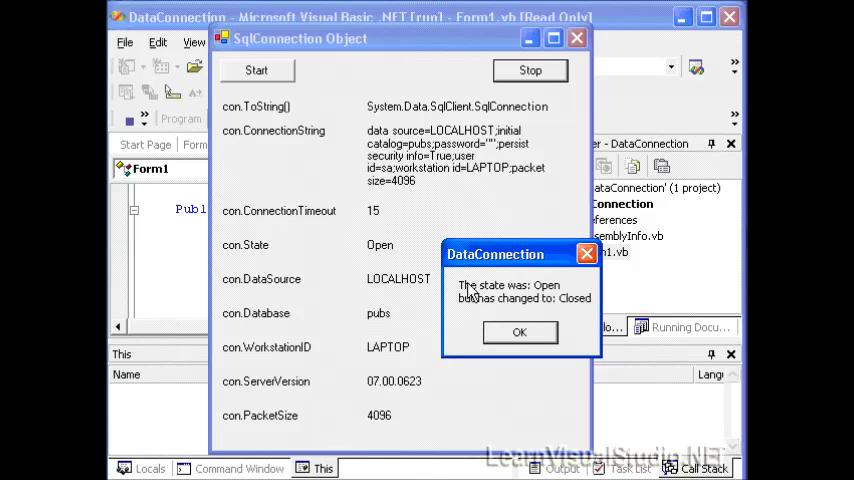
{"action": "mouse_move", "coordinate": [532, 312]}
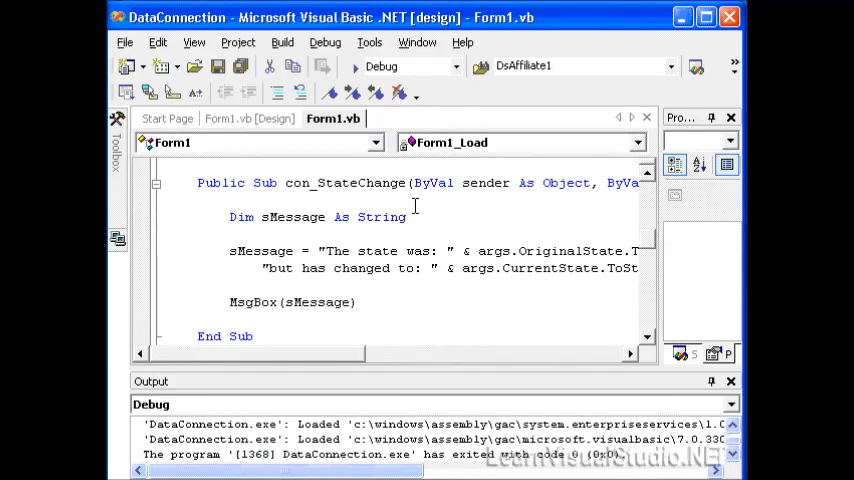
{"action": "mouse_move", "coordinate": [652, 248]}
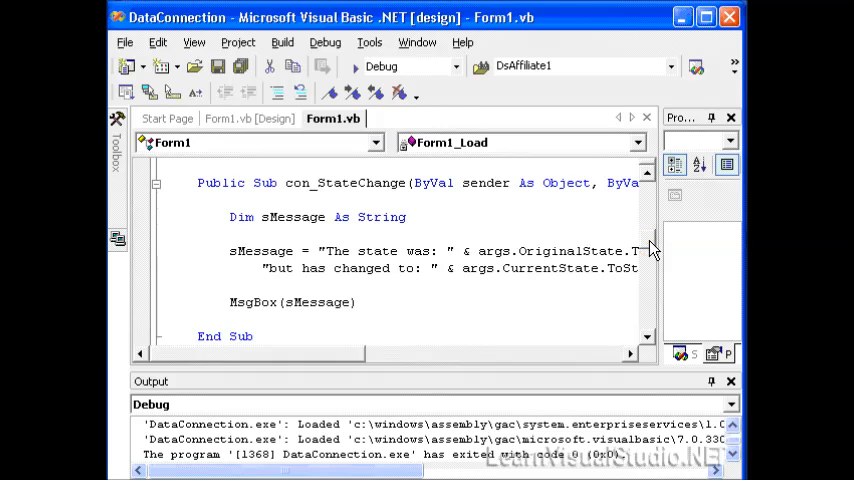
{"action": "mouse_move", "coordinate": [648, 452]}
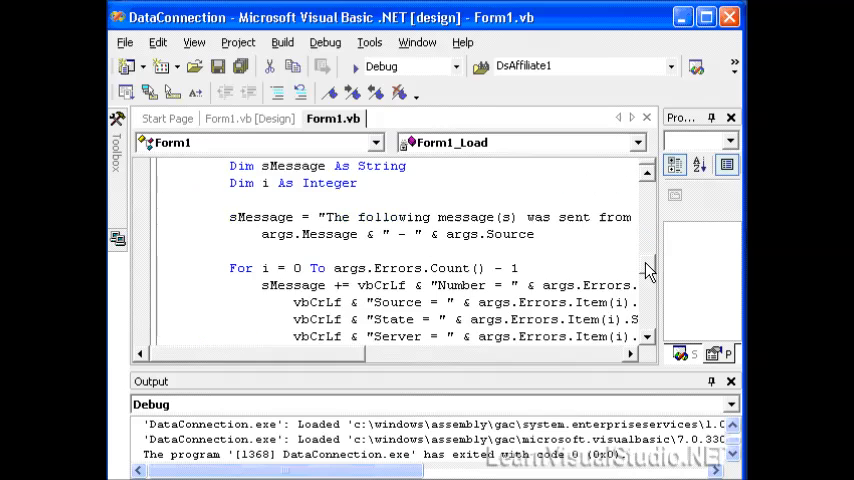
- Review con_InfoMessage and Form1_Load, where both AddHandler lines are now uncommented
{"action": "scroll", "scroll_direction": "up", "scroll_amount": 3}
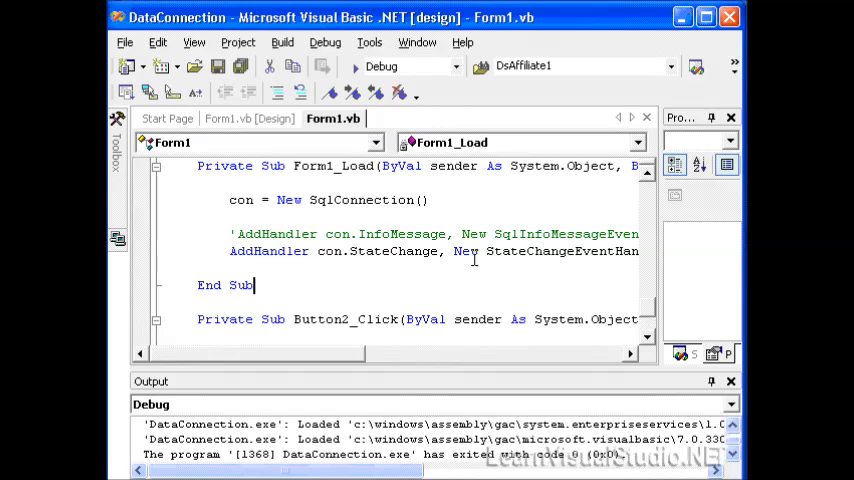
{"action": "mouse_move", "coordinate": [260, 284]}
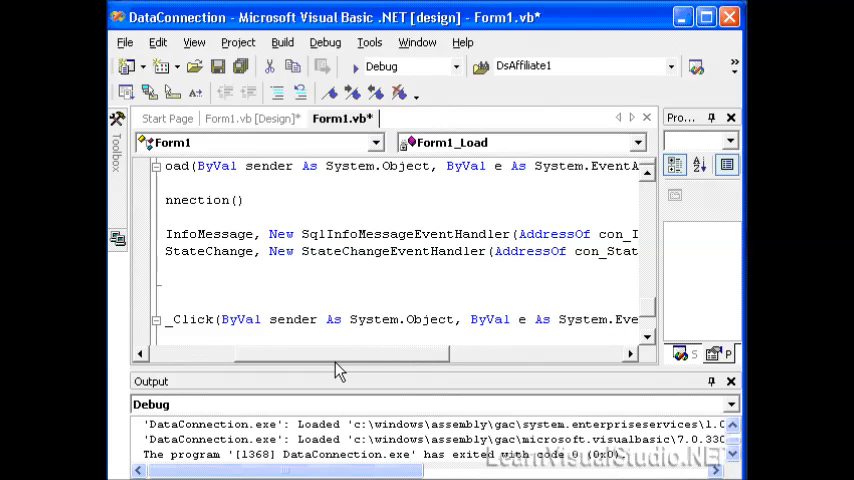
{"action": "mouse_move", "coordinate": [360, 372]}
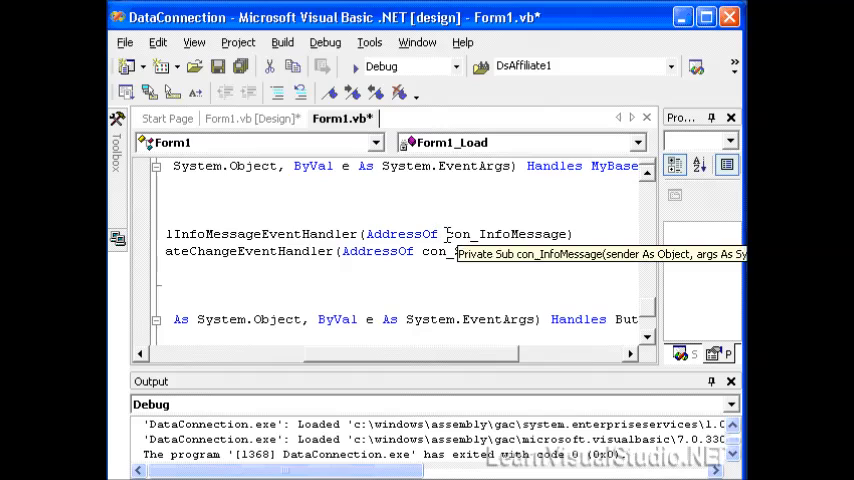
{"action": "double_click", "coordinate": [504, 234]}
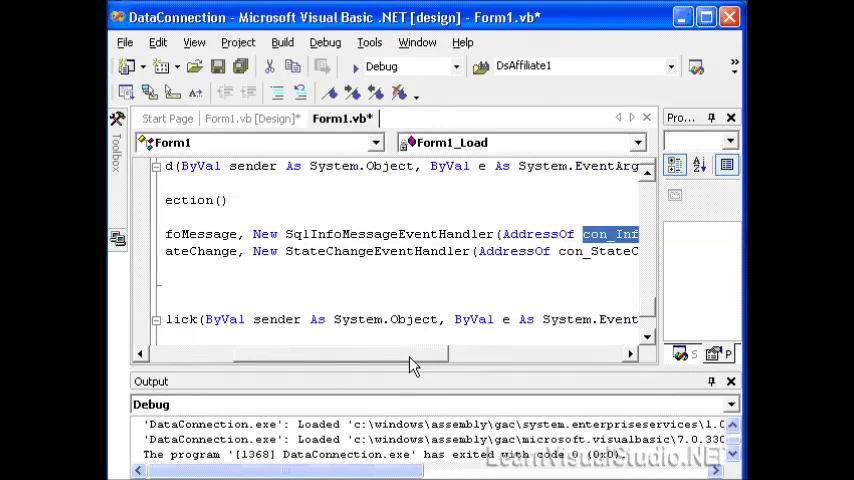
{"action": "scroll", "scroll_direction": "up", "scroll_amount": 3}
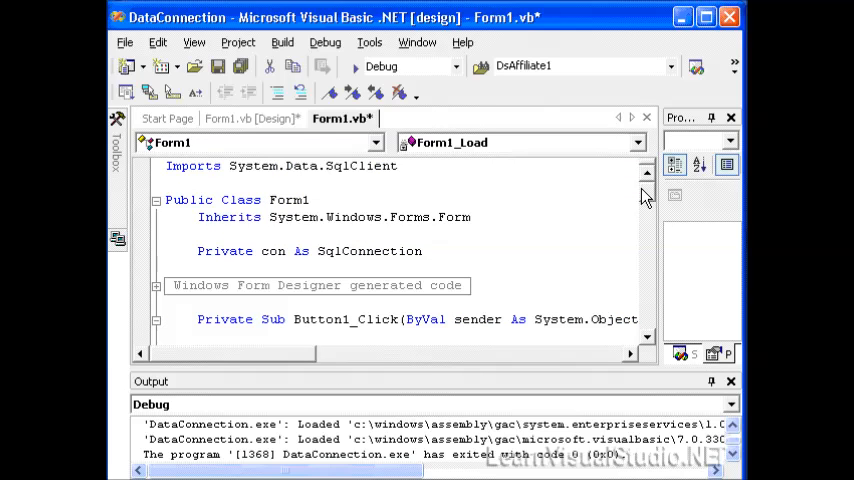
{"action": "scroll", "scroll_direction": "down", "scroll_amount": 3}
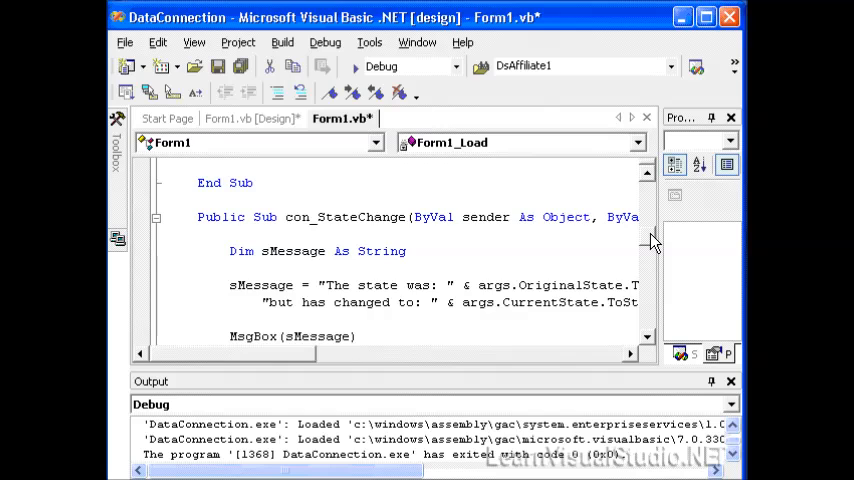
{"action": "scroll", "scroll_direction": "up", "scroll_amount": 3}
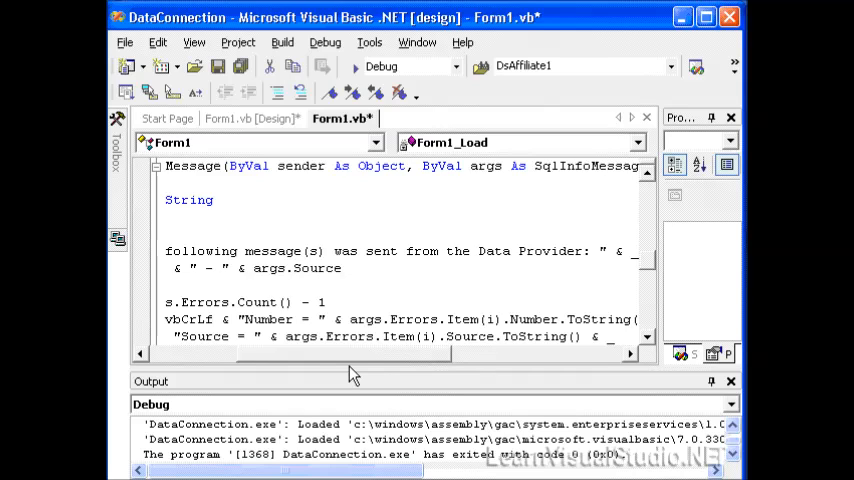
{"action": "scroll", "scroll_direction": "right", "scroll_amount": 3}
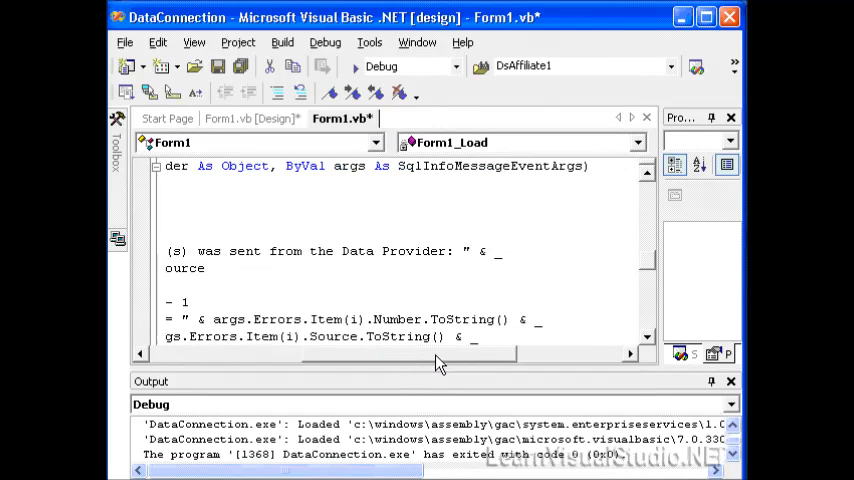
{"action": "mouse_move", "coordinate": [430, 166]}
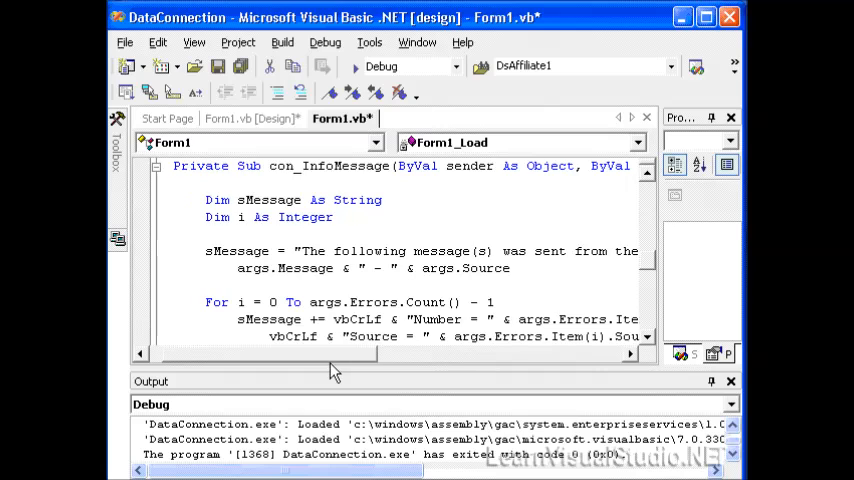
{"action": "scroll", "scroll_direction": "right", "scroll_amount": 3}
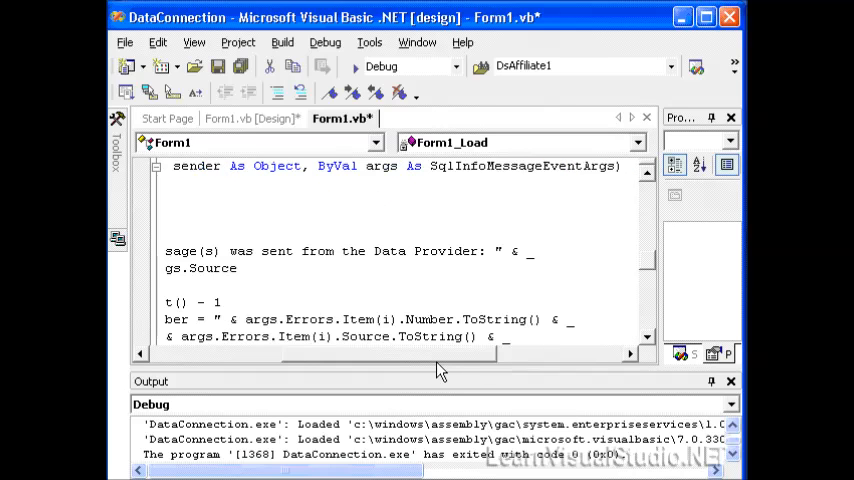
{"action": "scroll", "scroll_direction": "left", "scroll_amount": 3}
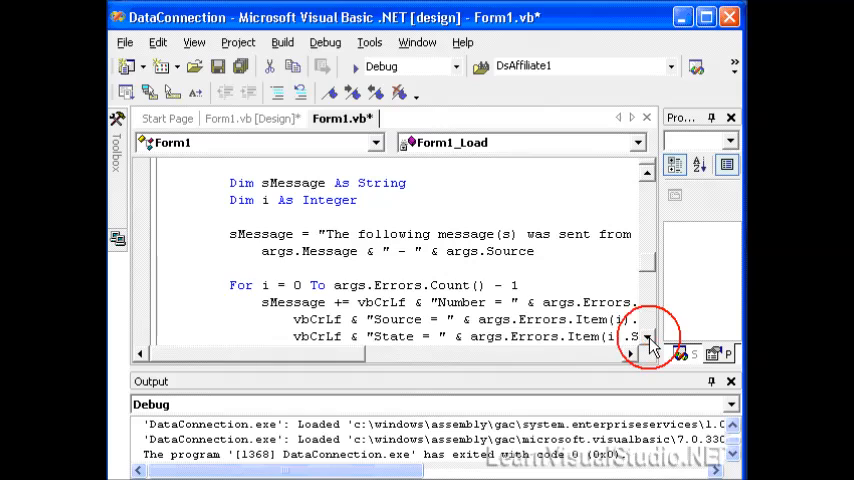
{"action": "scroll", "scroll_direction": "down", "scroll_amount": 3}
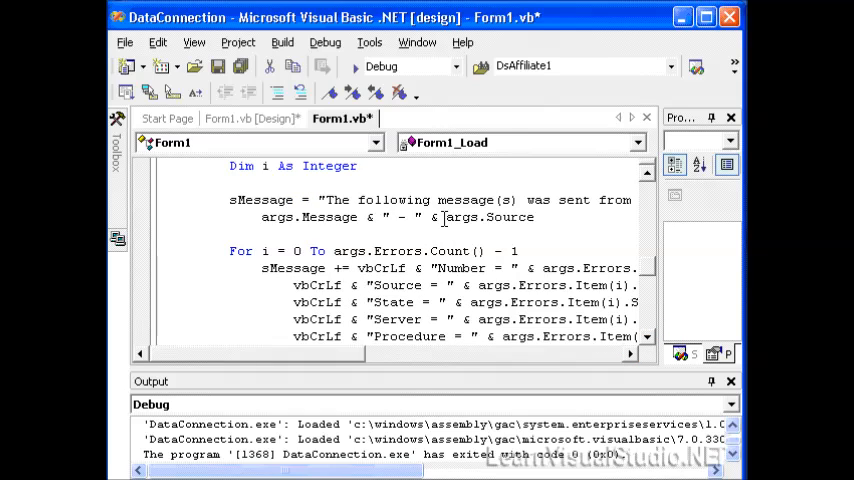
{"action": "double_click", "coordinate": [490, 216]}
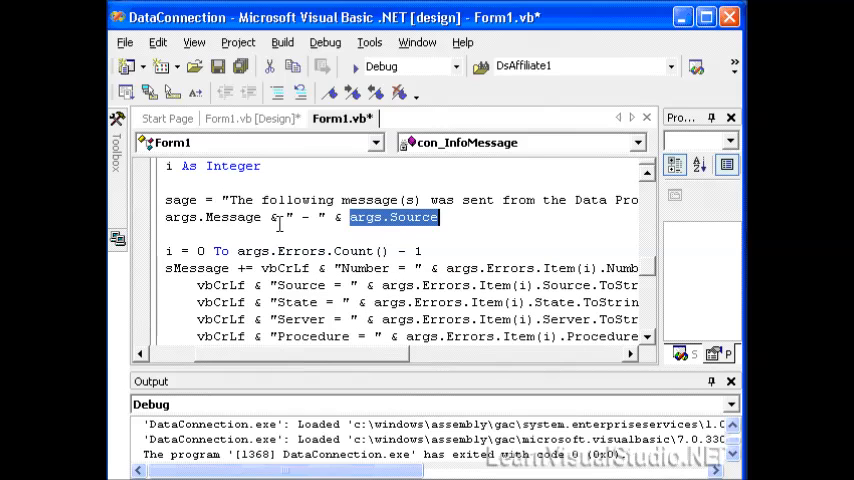
{"action": "scroll", "scroll_direction": "right", "scroll_amount": 3}
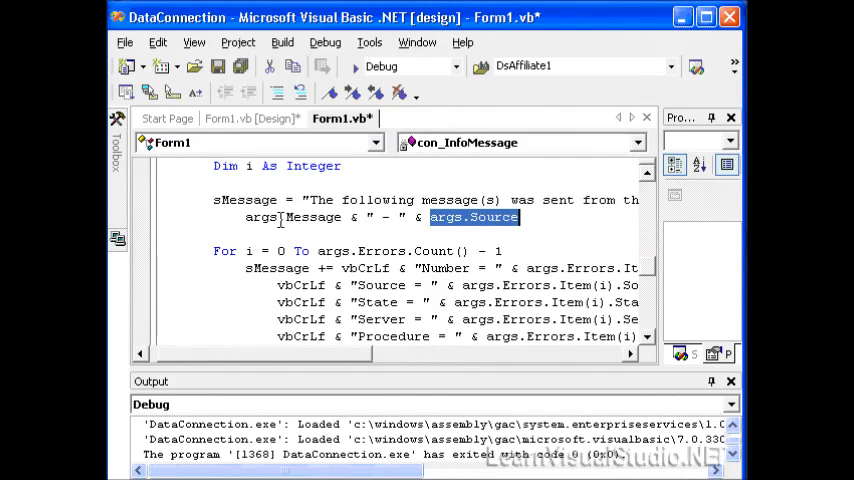
{"action": "mouse_move", "coordinate": [336, 366]}
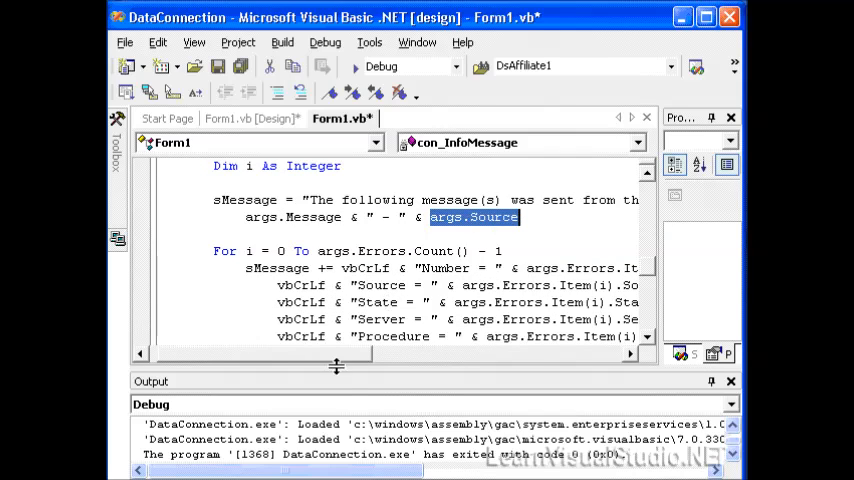
{"action": "scroll", "scroll_direction": "down", "scroll_amount": 3}
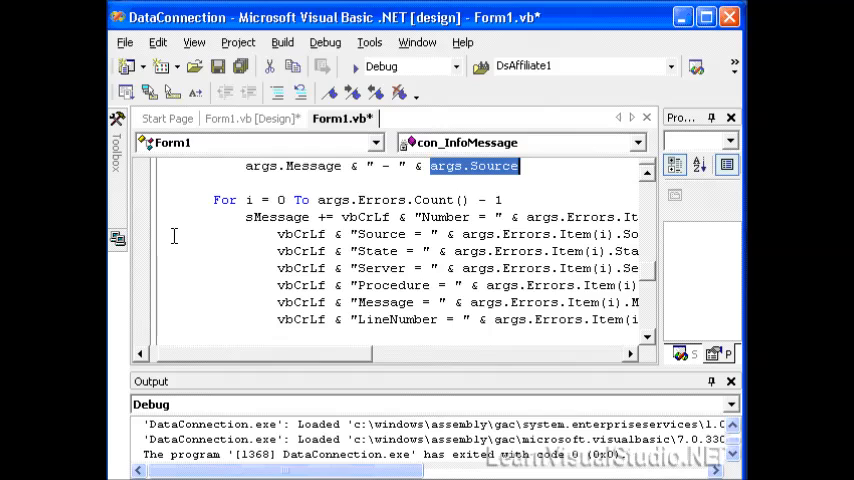
{"action": "mouse_move", "coordinate": [652, 278]}
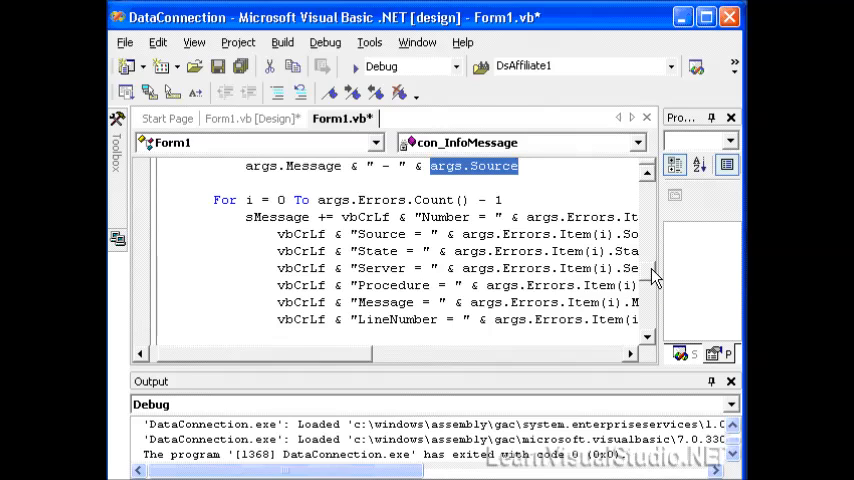
{"action": "mouse_move", "coordinate": [336, 336]}
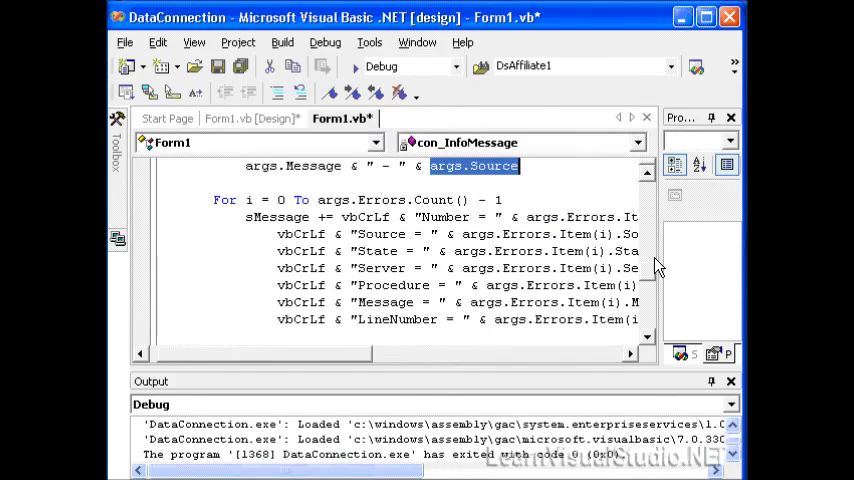
{"action": "scroll", "scroll_direction": "down", "scroll_amount": 3}
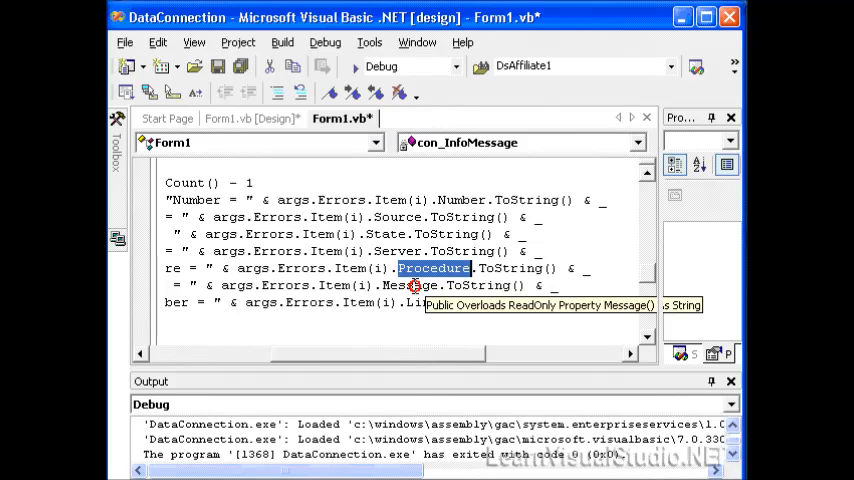
{"action": "double_click", "coordinate": [410, 284]}
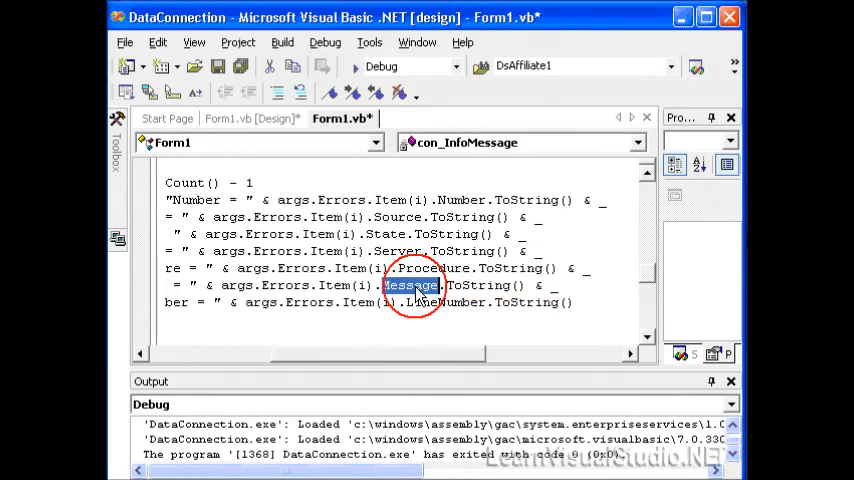
{"action": "double_click", "coordinate": [444, 302]}
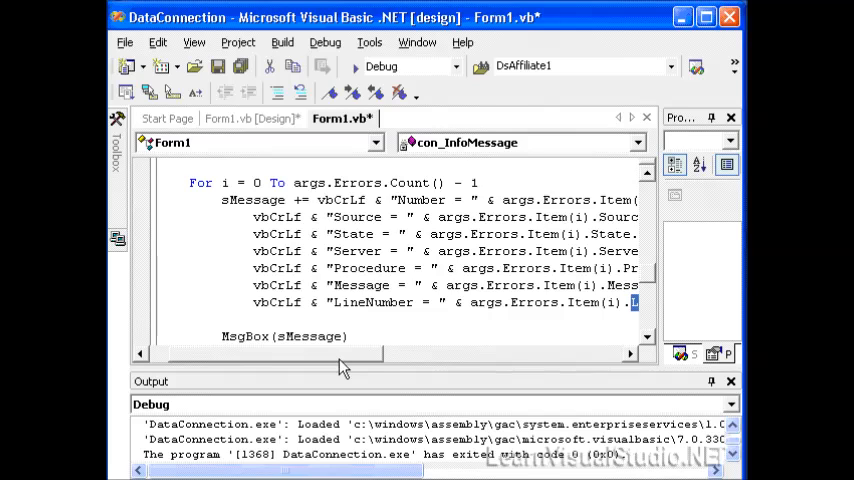
{"action": "mouse_move", "coordinate": [650, 344]}
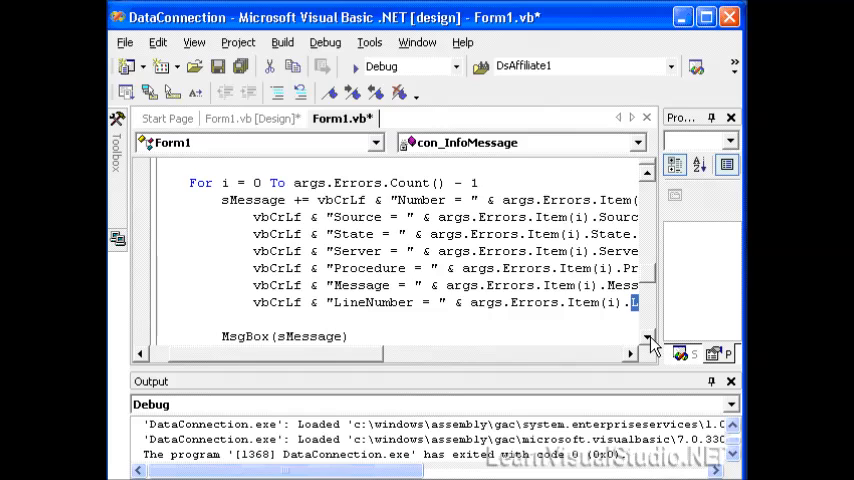
{"action": "scroll", "scroll_direction": "down", "scroll_amount": 3}
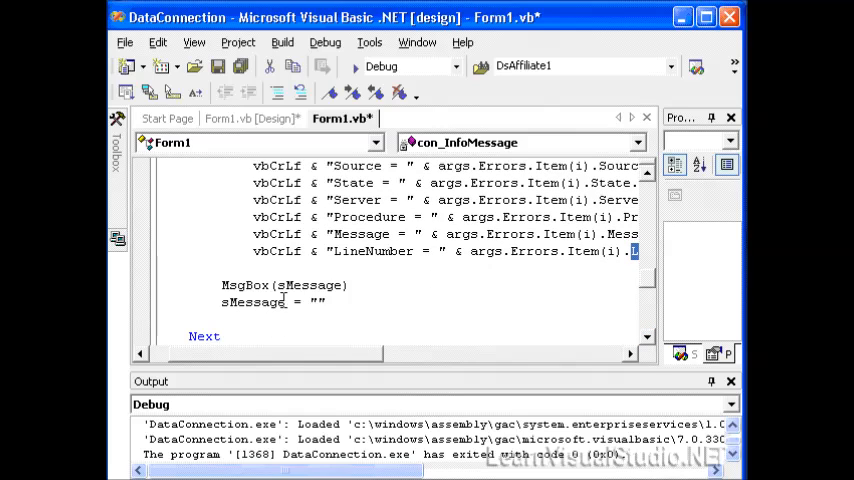
{"action": "scroll", "scroll_direction": "down", "scroll_amount": 3}
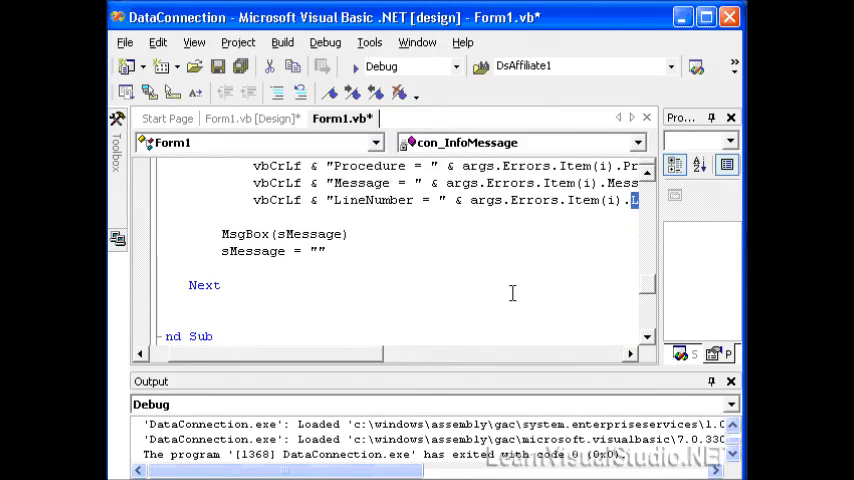
{"action": "scroll", "scroll_direction": "up", "scroll_amount": 3}
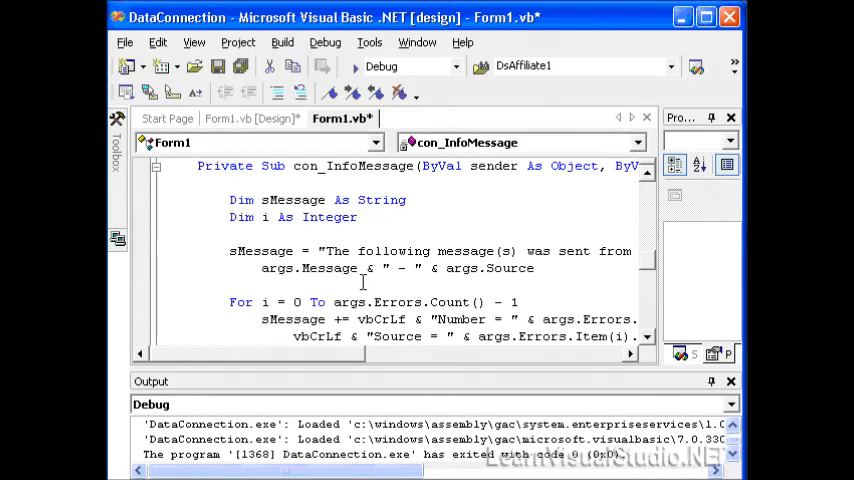
{"action": "left_click", "coordinate": [166, 286]}
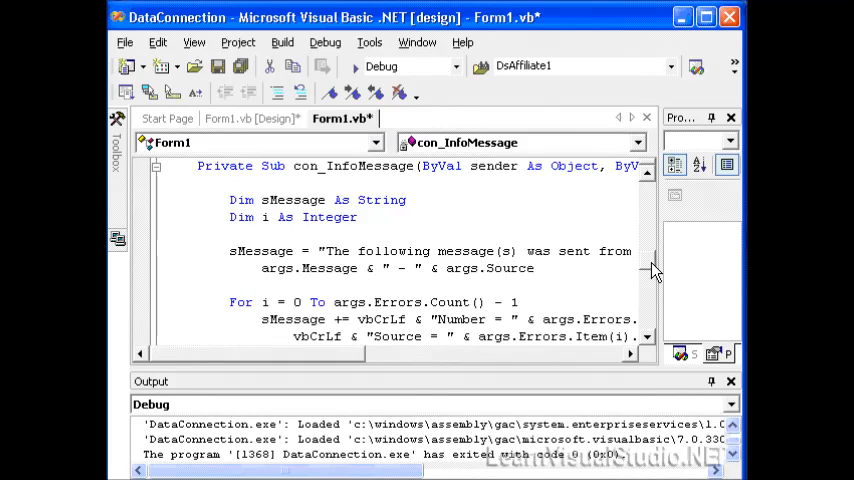
- Point out the SqlClient import, the con field, and Form1_Load's new SqlConnection with both AddHandler lines
{"action": "scroll", "scroll_direction": "up", "scroll_amount": 3}
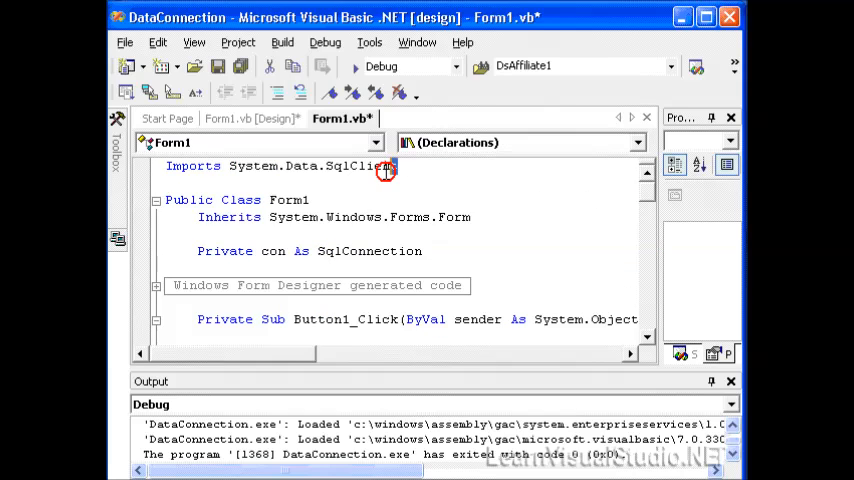
{"action": "triple_click", "coordinate": [282, 164]}
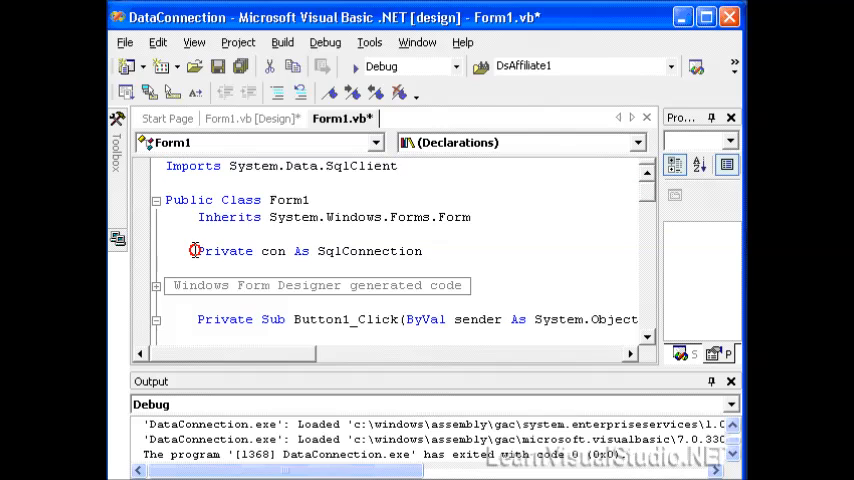
{"action": "triple_click", "coordinate": [300, 250]}
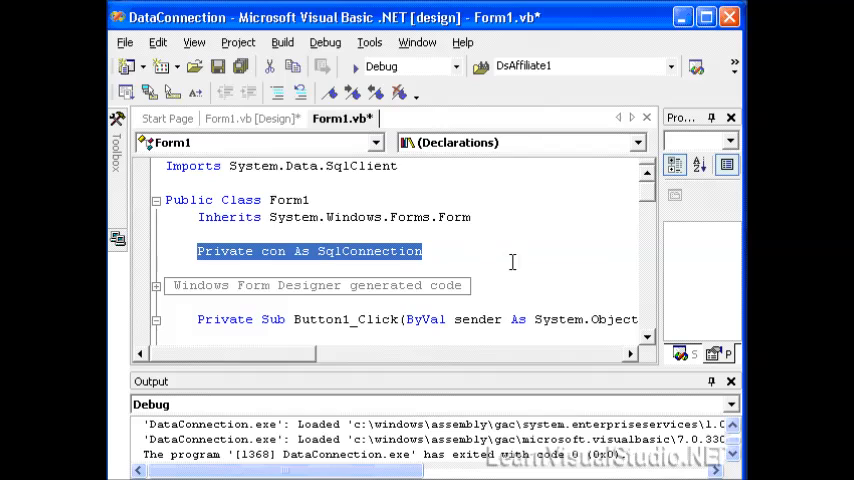
{"action": "mouse_move", "coordinate": [524, 268]}
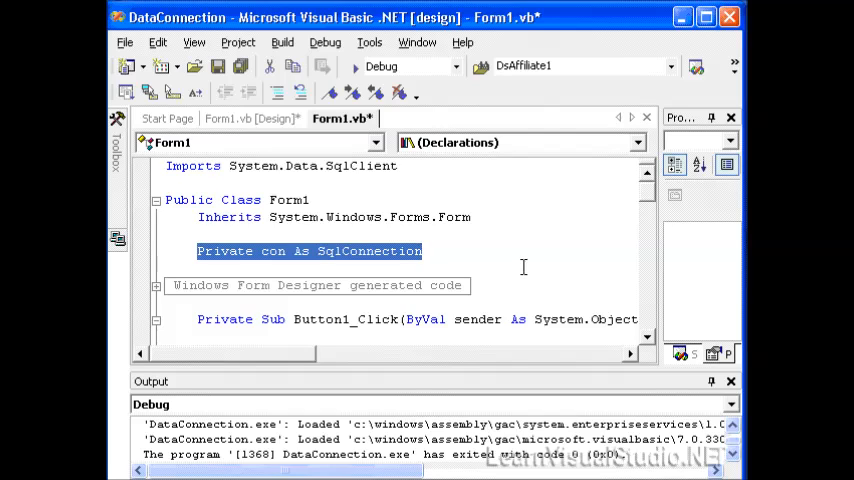
{"action": "mouse_move", "coordinate": [652, 204]}
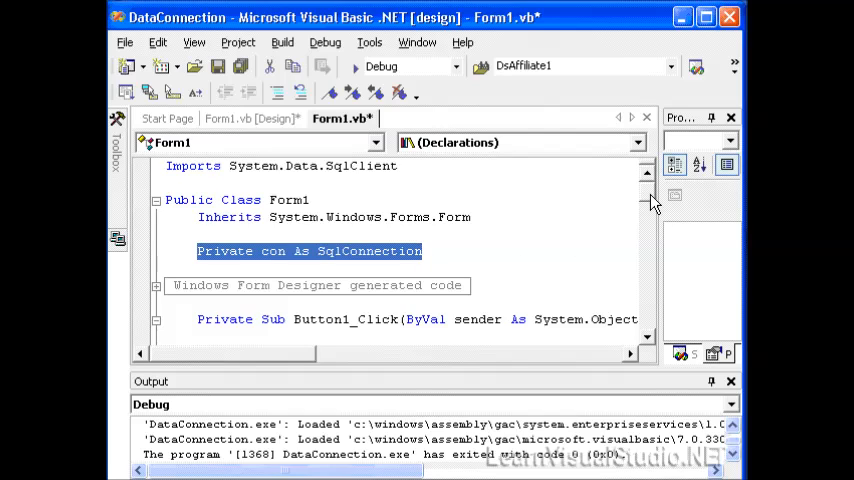
{"action": "scroll", "scroll_direction": "down", "scroll_amount": 3}
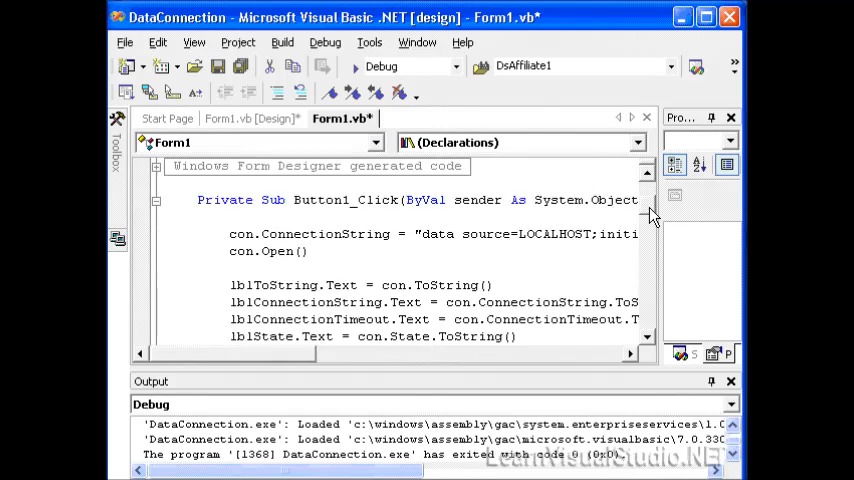
{"action": "scroll", "scroll_direction": "down", "scroll_amount": 3}
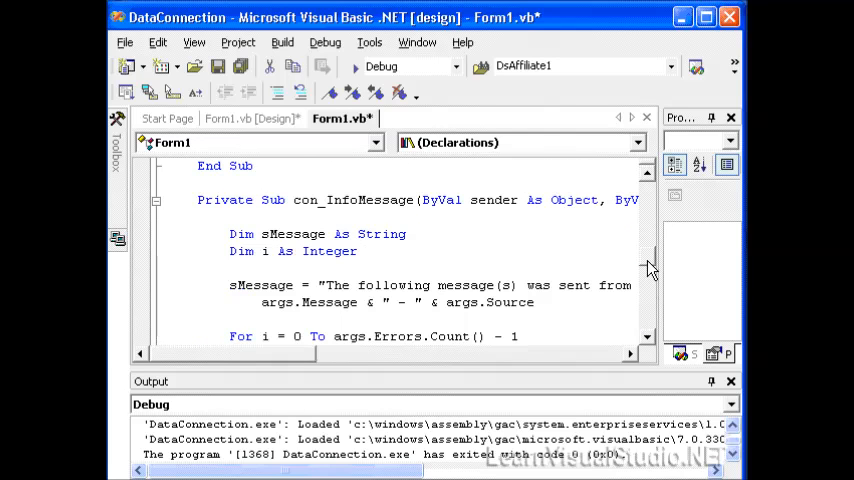
{"action": "scroll", "scroll_direction": "up", "scroll_amount": 3}
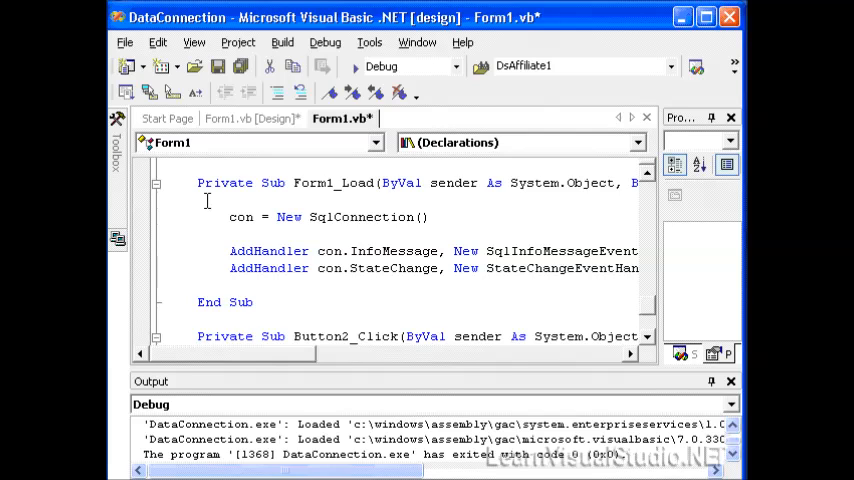
{"action": "mouse_move", "coordinate": [262, 214]}
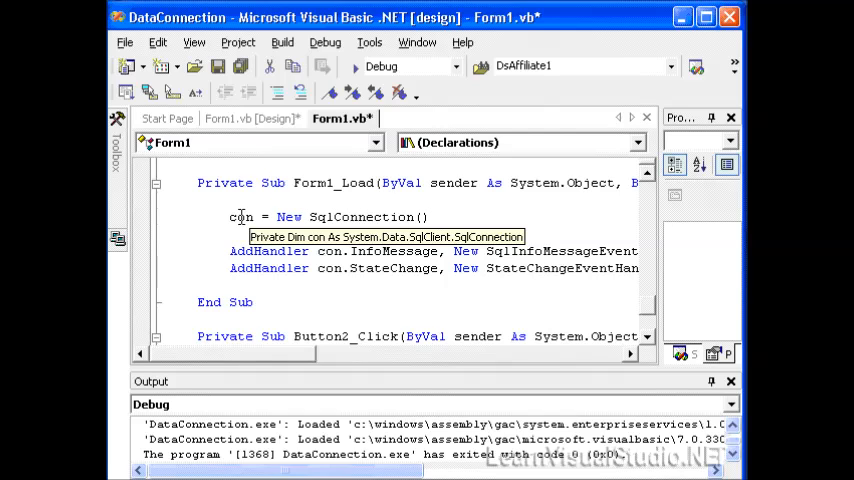
{"action": "double_click", "coordinate": [240, 216]}
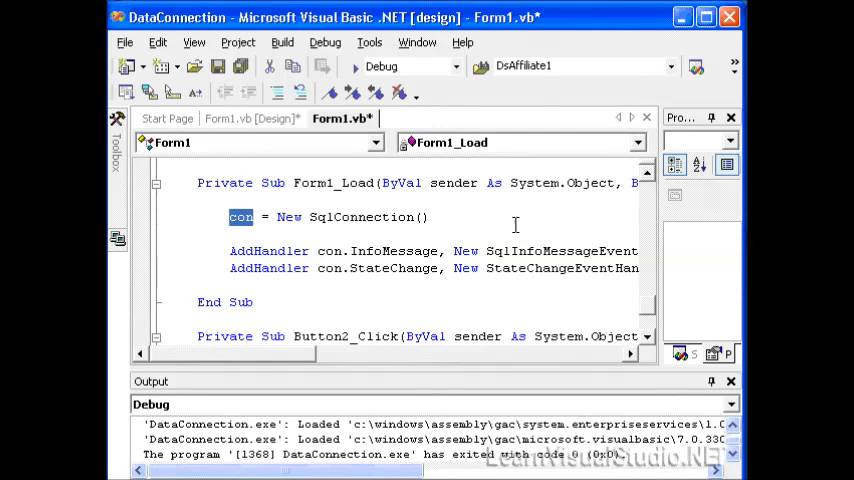
{"action": "mouse_move", "coordinate": [220, 248]}
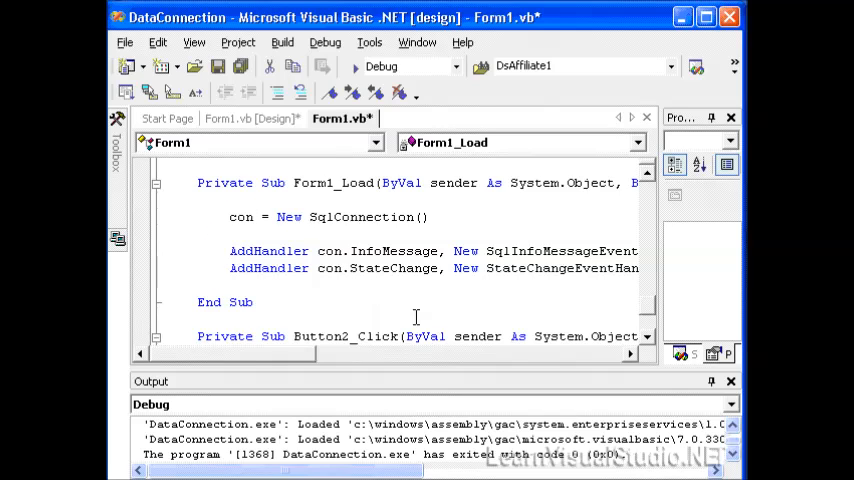
{"action": "mouse_move", "coordinate": [252, 364]}
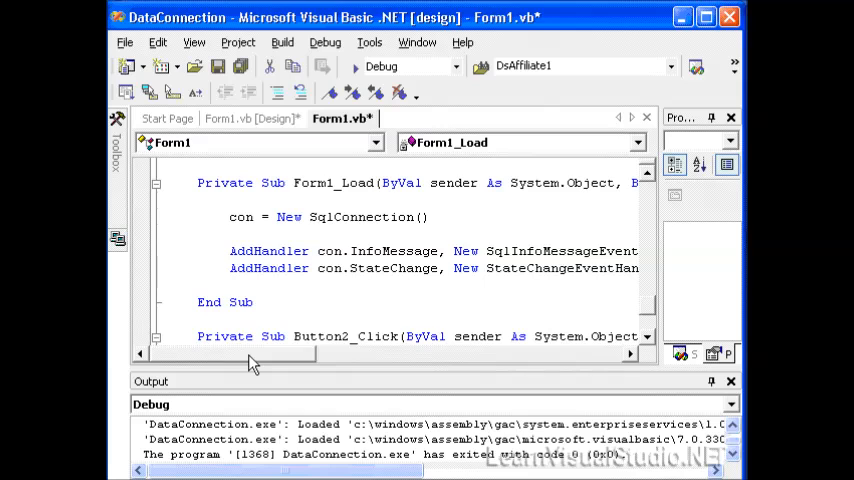
{"action": "double_click", "coordinate": [392, 252]}
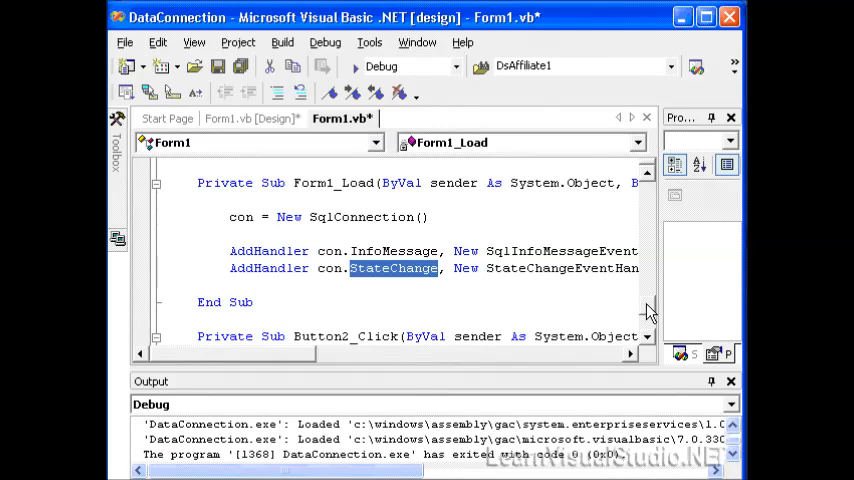
{"action": "scroll", "scroll_direction": "down", "scroll_amount": 3}
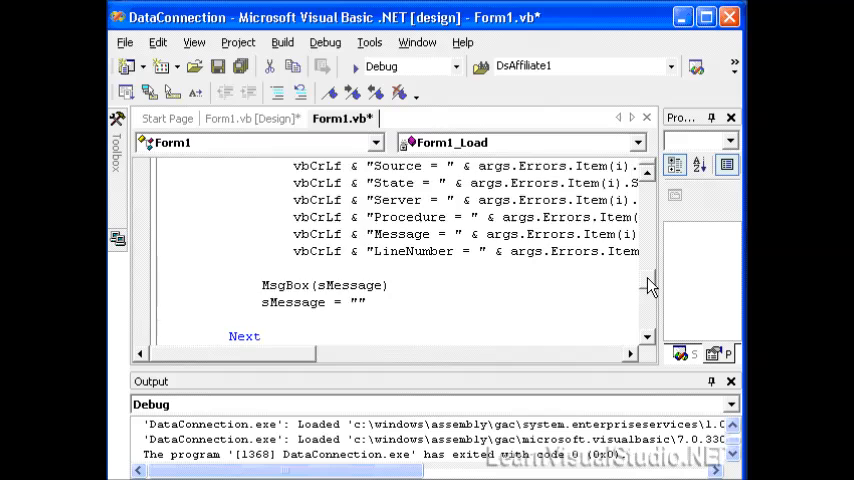
{"action": "scroll", "scroll_direction": "up", "scroll_amount": 3}
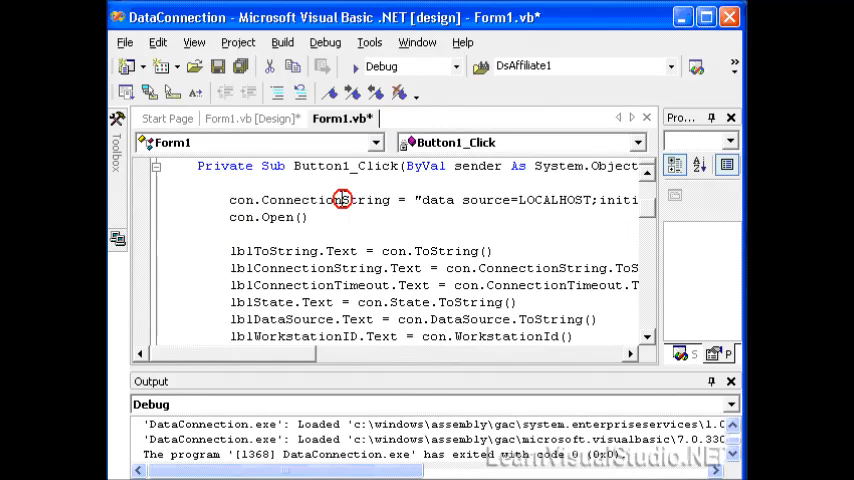
{"action": "double_click", "coordinate": [324, 200]}
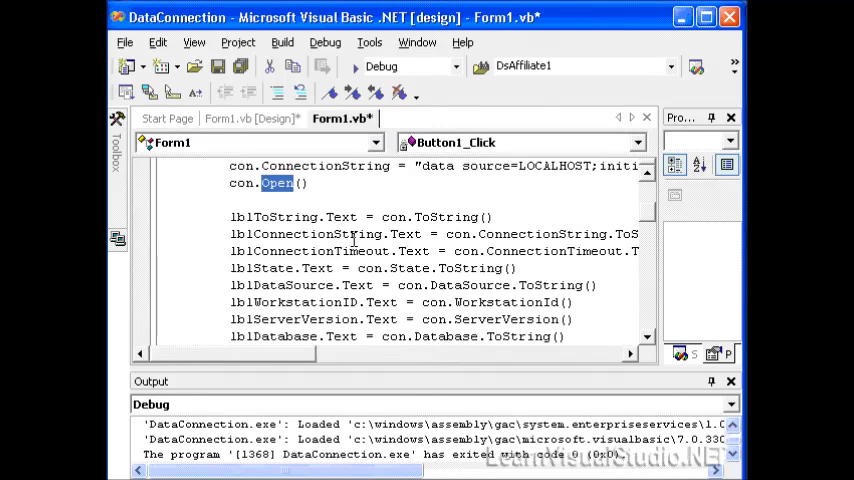
{"action": "scroll", "scroll_direction": "down", "scroll_amount": 3}
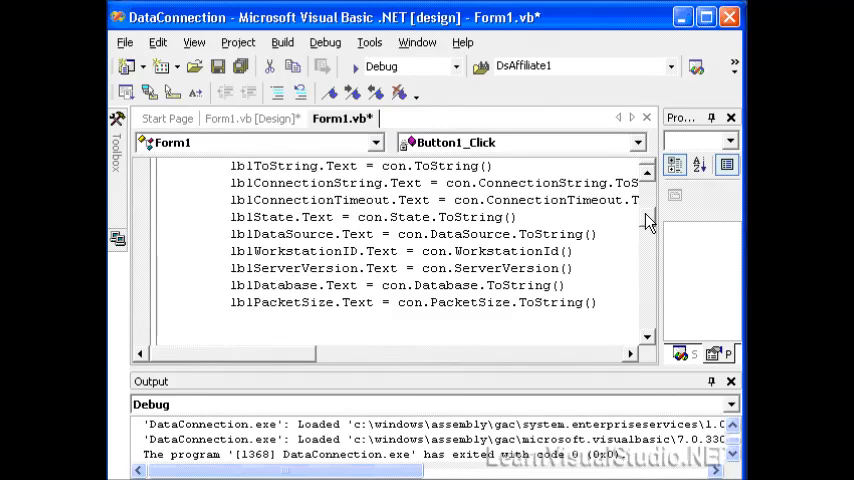
{"action": "mouse_move", "coordinate": [632, 188]}
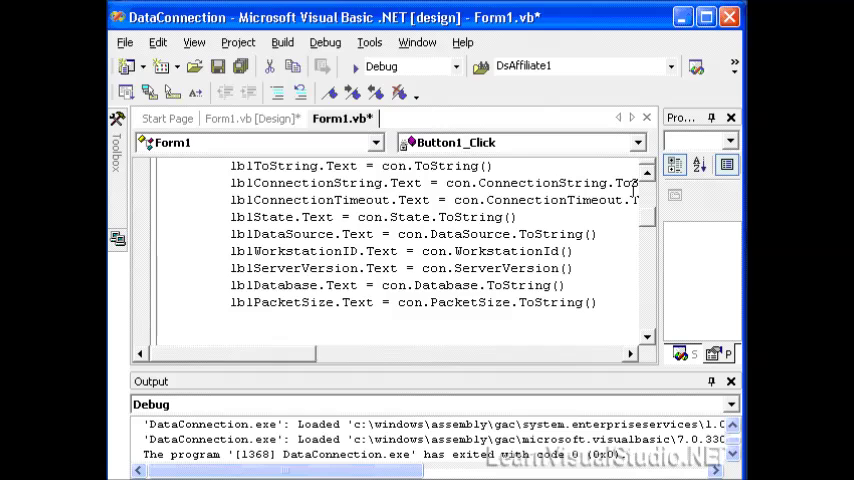
{"action": "mouse_move", "coordinate": [644, 118]}
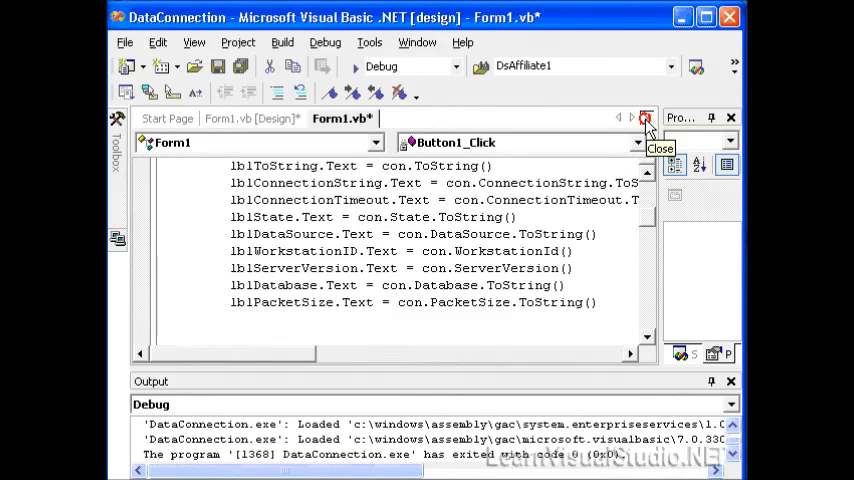
- Close and save Form1.vb, then add Form2.vb with a SqlConnection1 component in its designer
{"action": "left_click", "coordinate": [644, 118]}
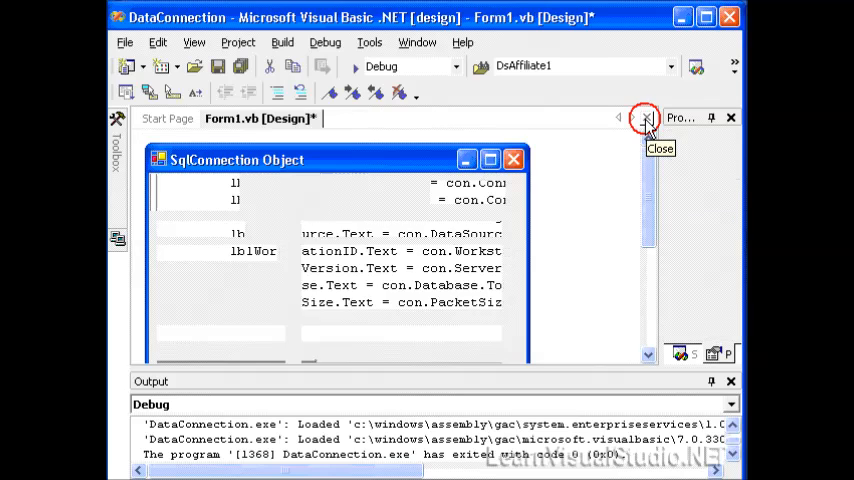
{"action": "left_click", "coordinate": [644, 116]}
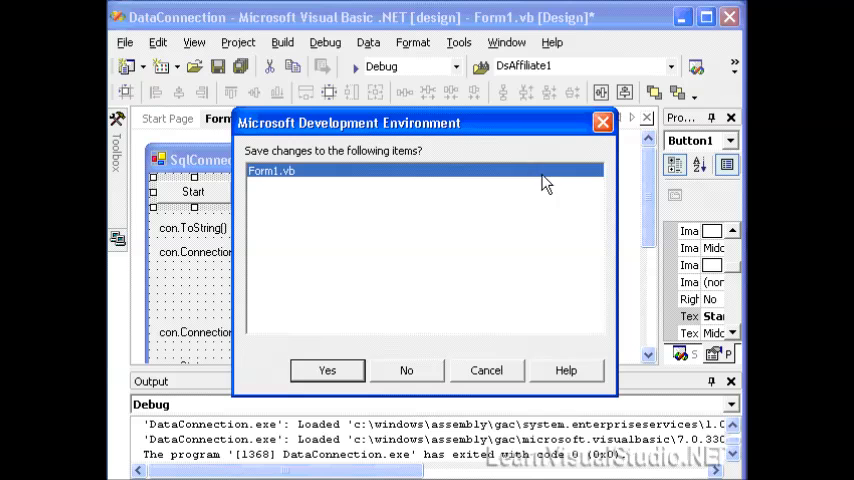
{"action": "left_click", "coordinate": [328, 370]}
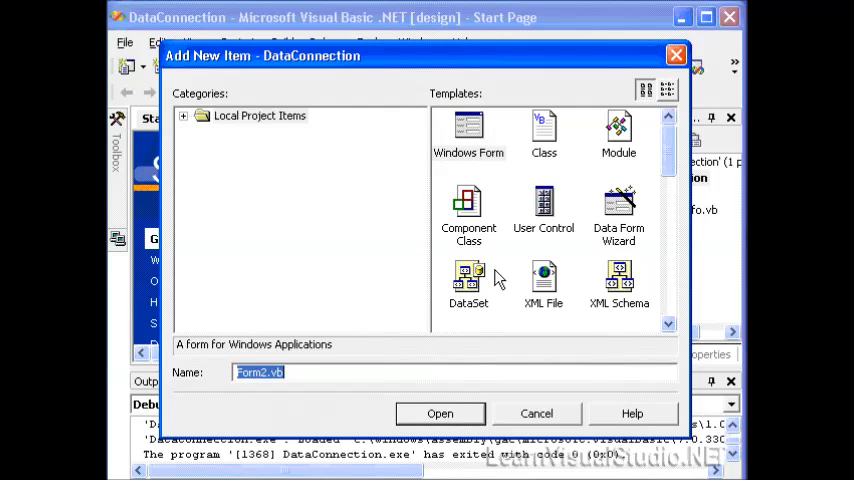
{"action": "left_click", "coordinate": [440, 412]}
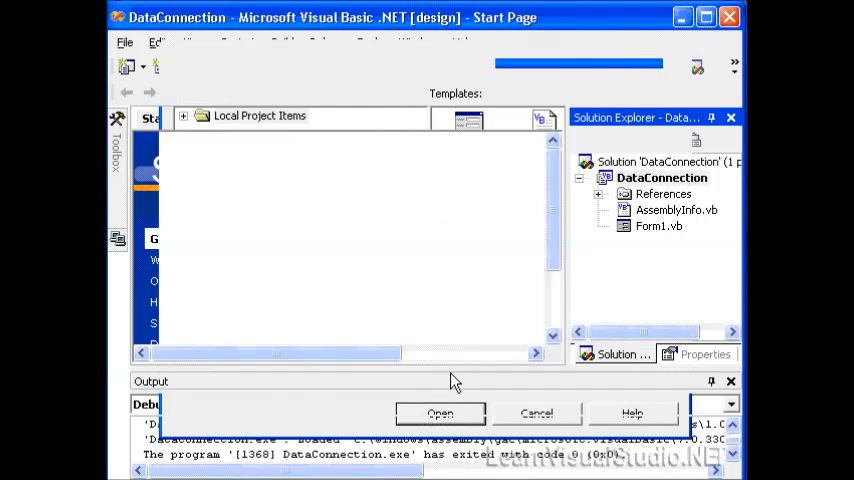
{"action": "left_click", "coordinate": [440, 412]}
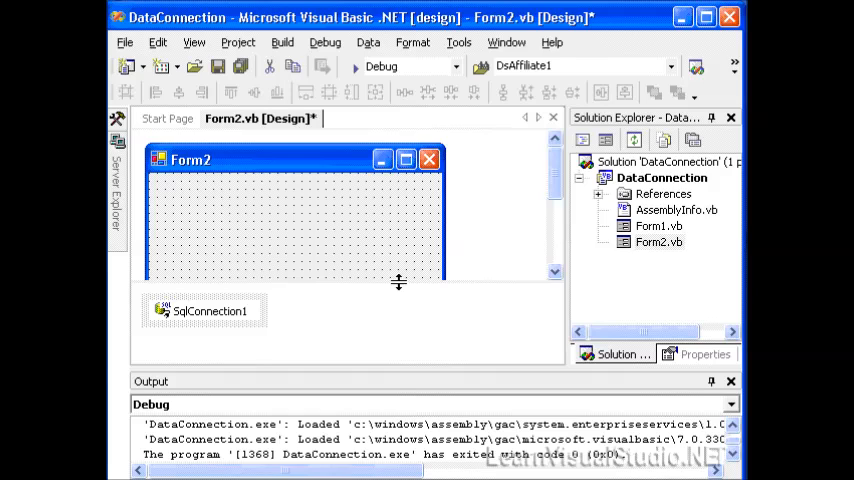
{"action": "mouse_move", "coordinate": [548, 258]}
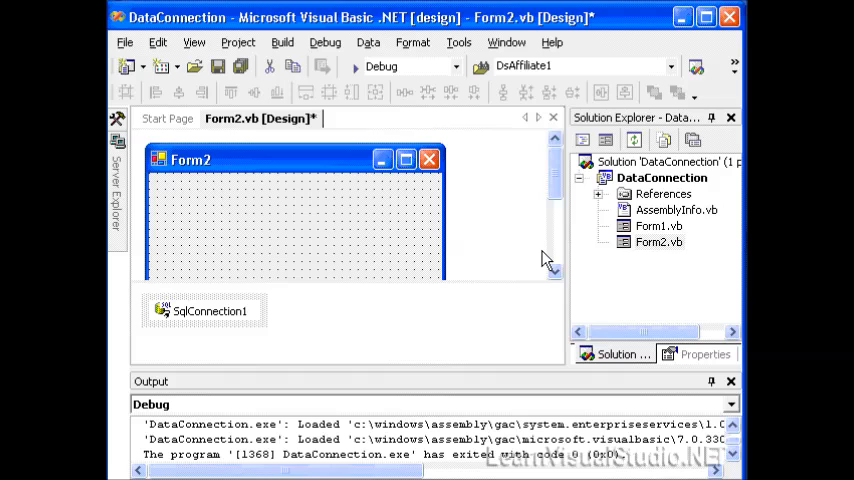
- Show SqlConnection1's properties: timeout 15, database pubs, data source LOCALHOST, packet size 4096
{"action": "left_click", "coordinate": [704, 354]}
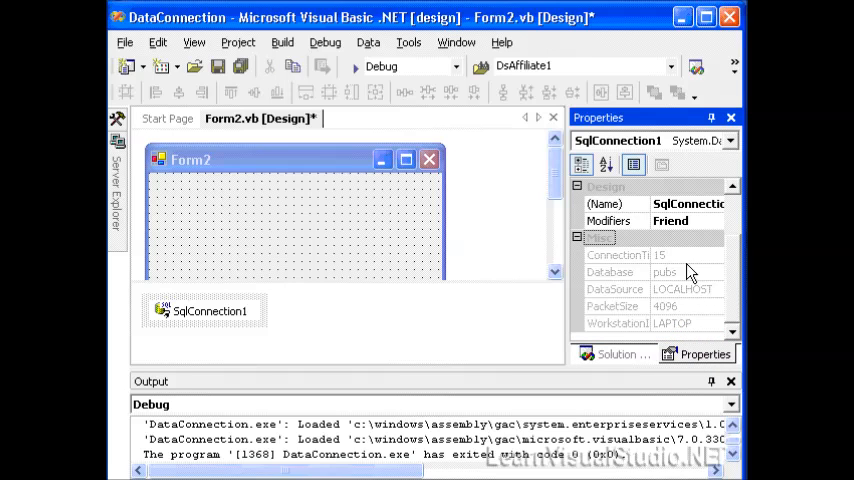
{"action": "left_click", "coordinate": [632, 256]}
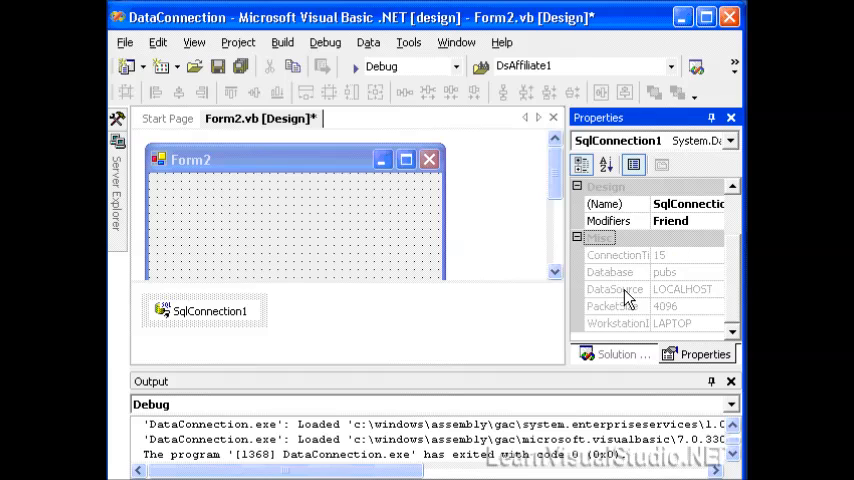
{"action": "mouse_move", "coordinate": [508, 272]}
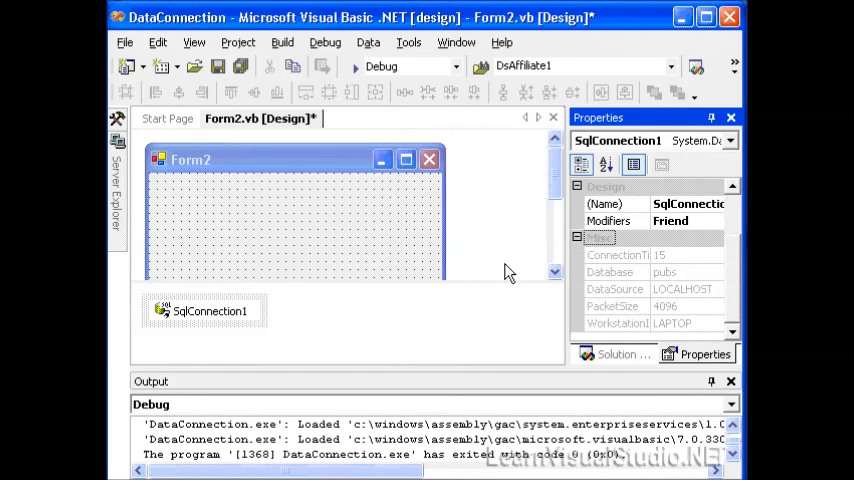
{"action": "mouse_move", "coordinate": [372, 268]}
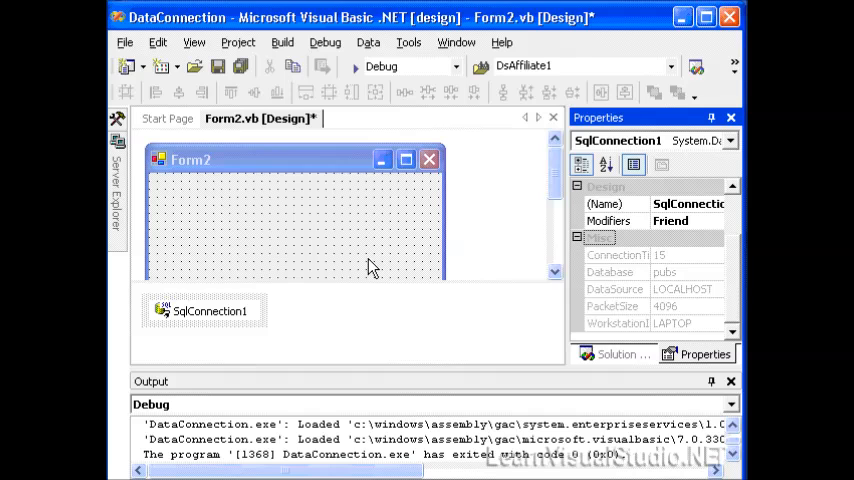
{"action": "mouse_move", "coordinate": [200, 240]}
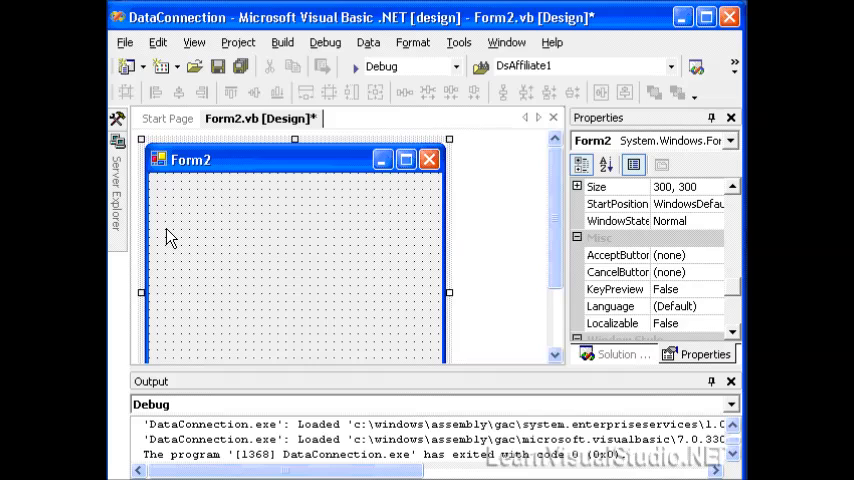
- View SqlConnection1's properties, then the LAPTOP.pubs.dbo data connection: pubs, SQL Server 7.0, disconnected
{"action": "left_click", "coordinate": [118, 126]}
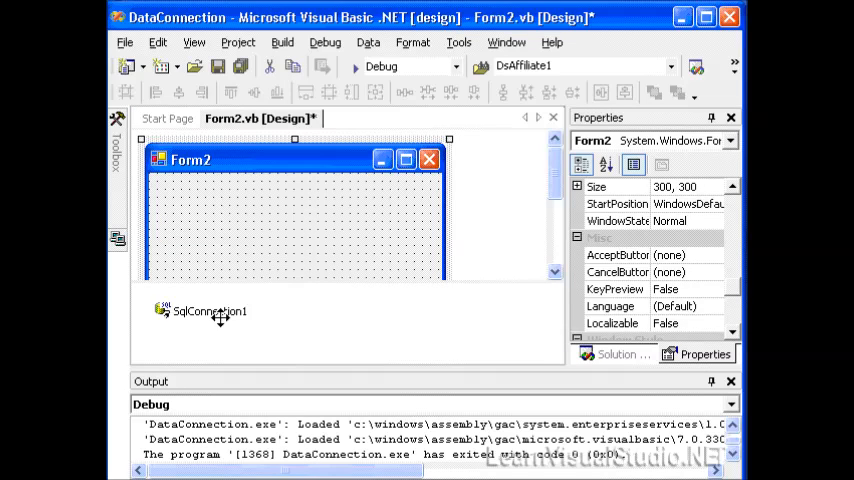
{"action": "left_click", "coordinate": [204, 312]}
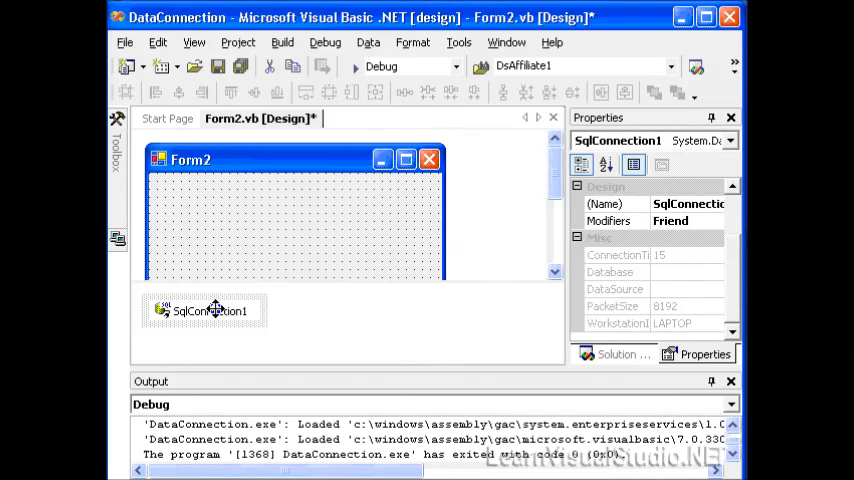
{"action": "right_click", "coordinate": [204, 310]}
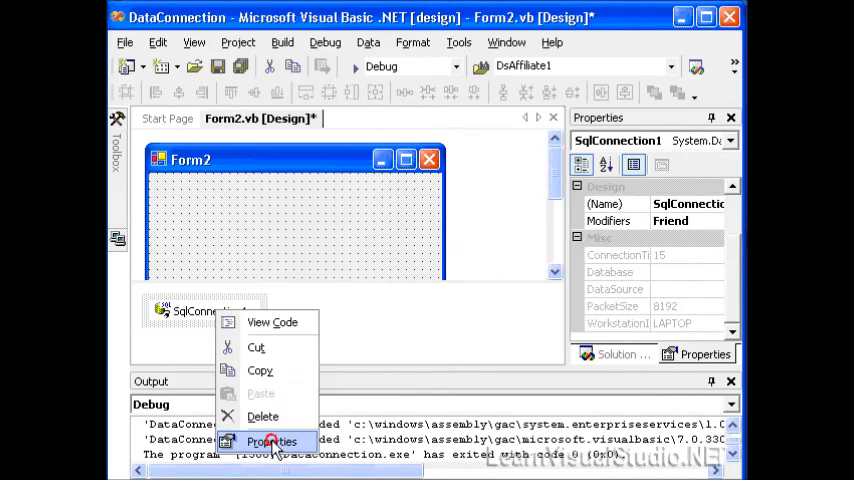
{"action": "left_click", "coordinate": [272, 442]}
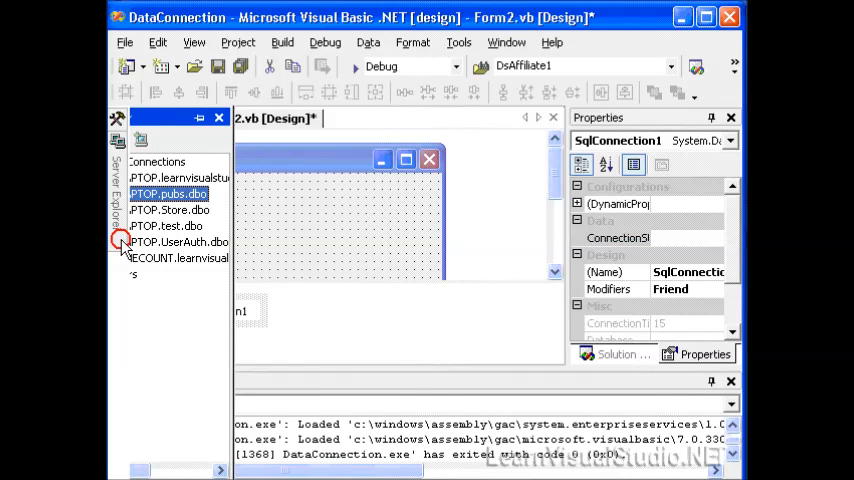
{"action": "left_click", "coordinate": [168, 192]}
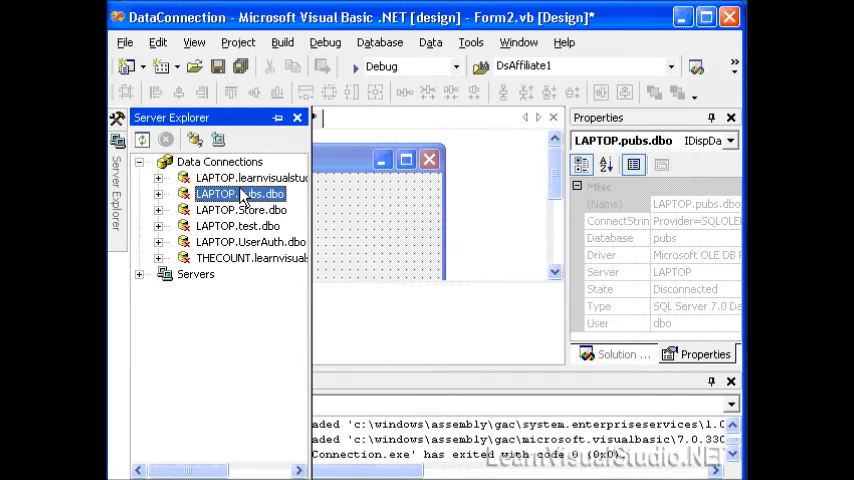